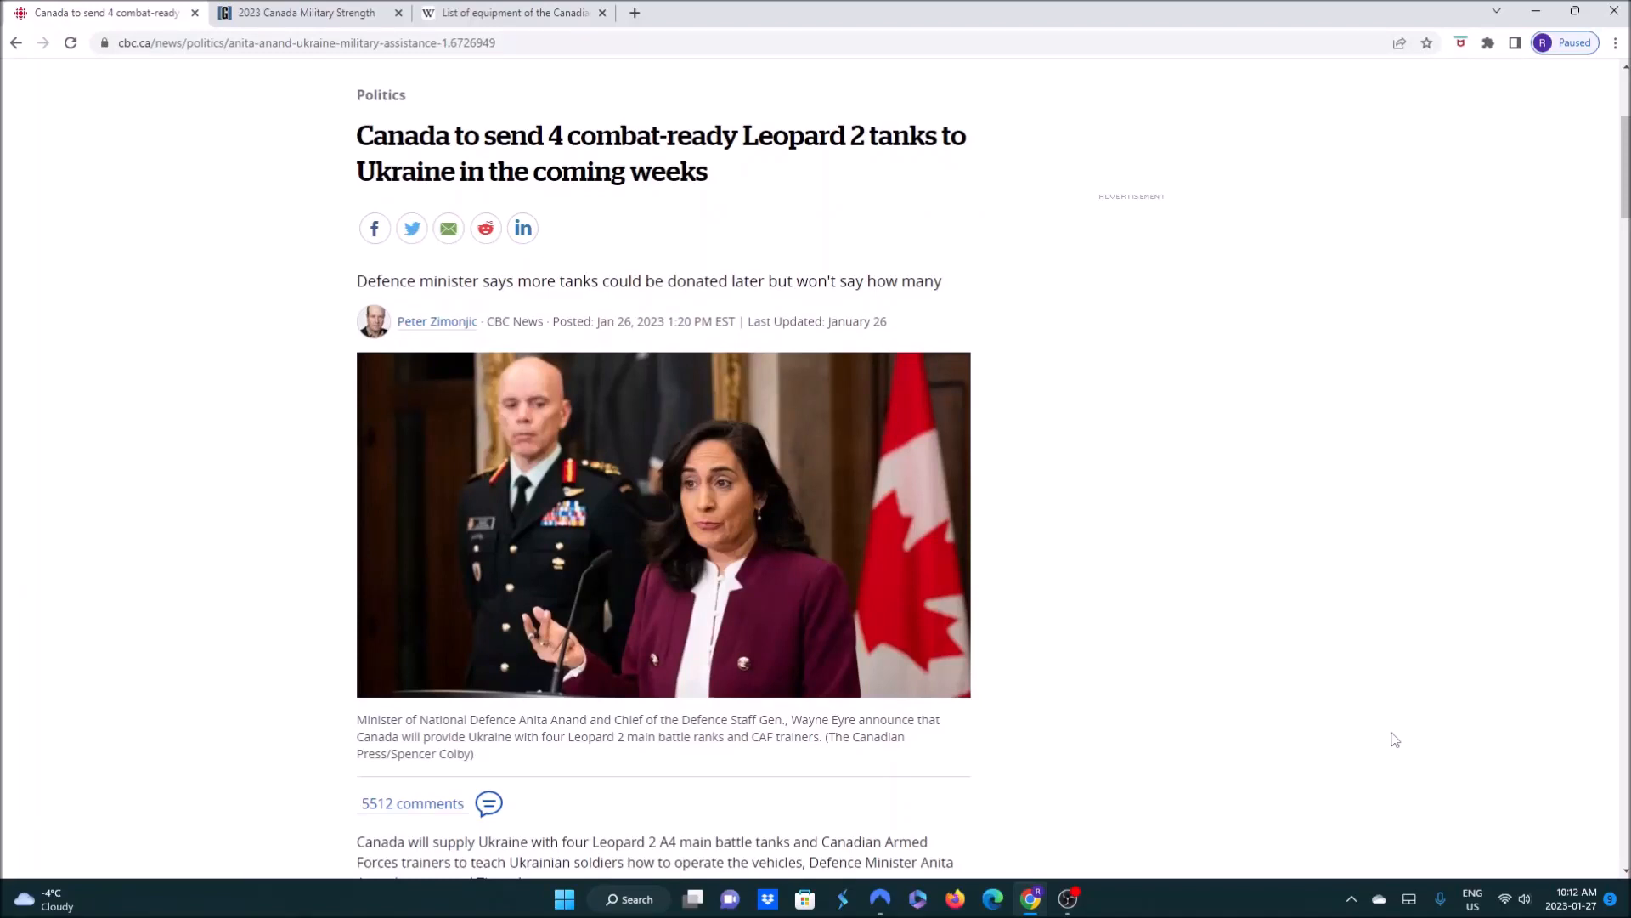
Read down the CBC article on Canada's four Leopard 2 tanks for Ukraine to its related links
{"action": "scroll", "scroll_direction": "down", "scroll_amount": 3}
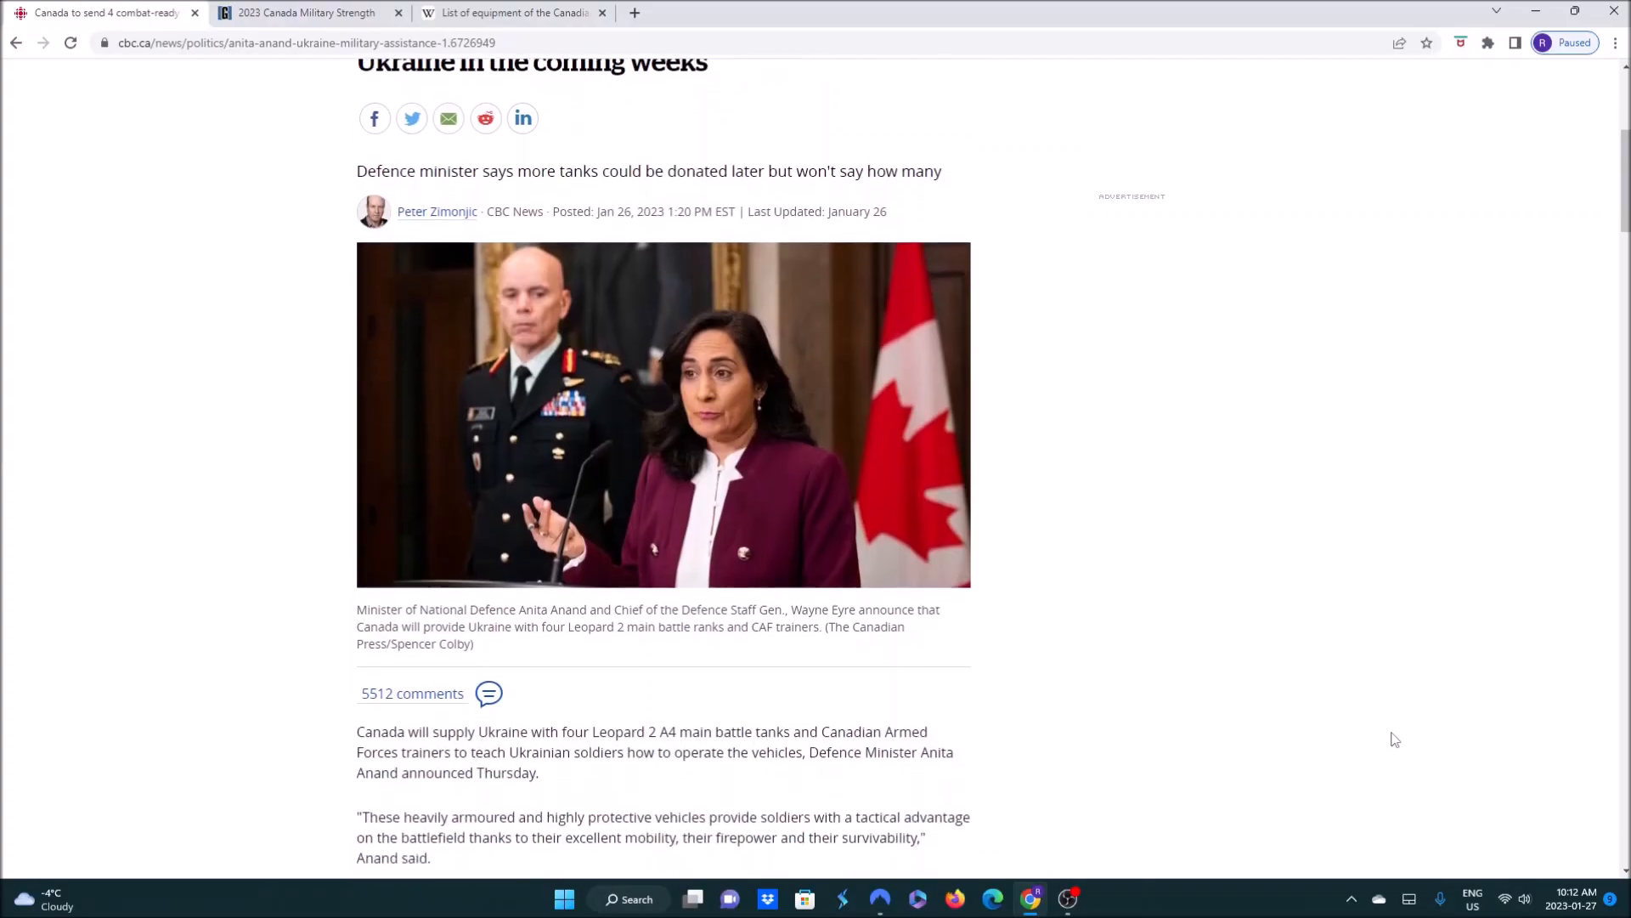
{"action": "scroll", "scroll_direction": "down", "scroll_amount": 3}
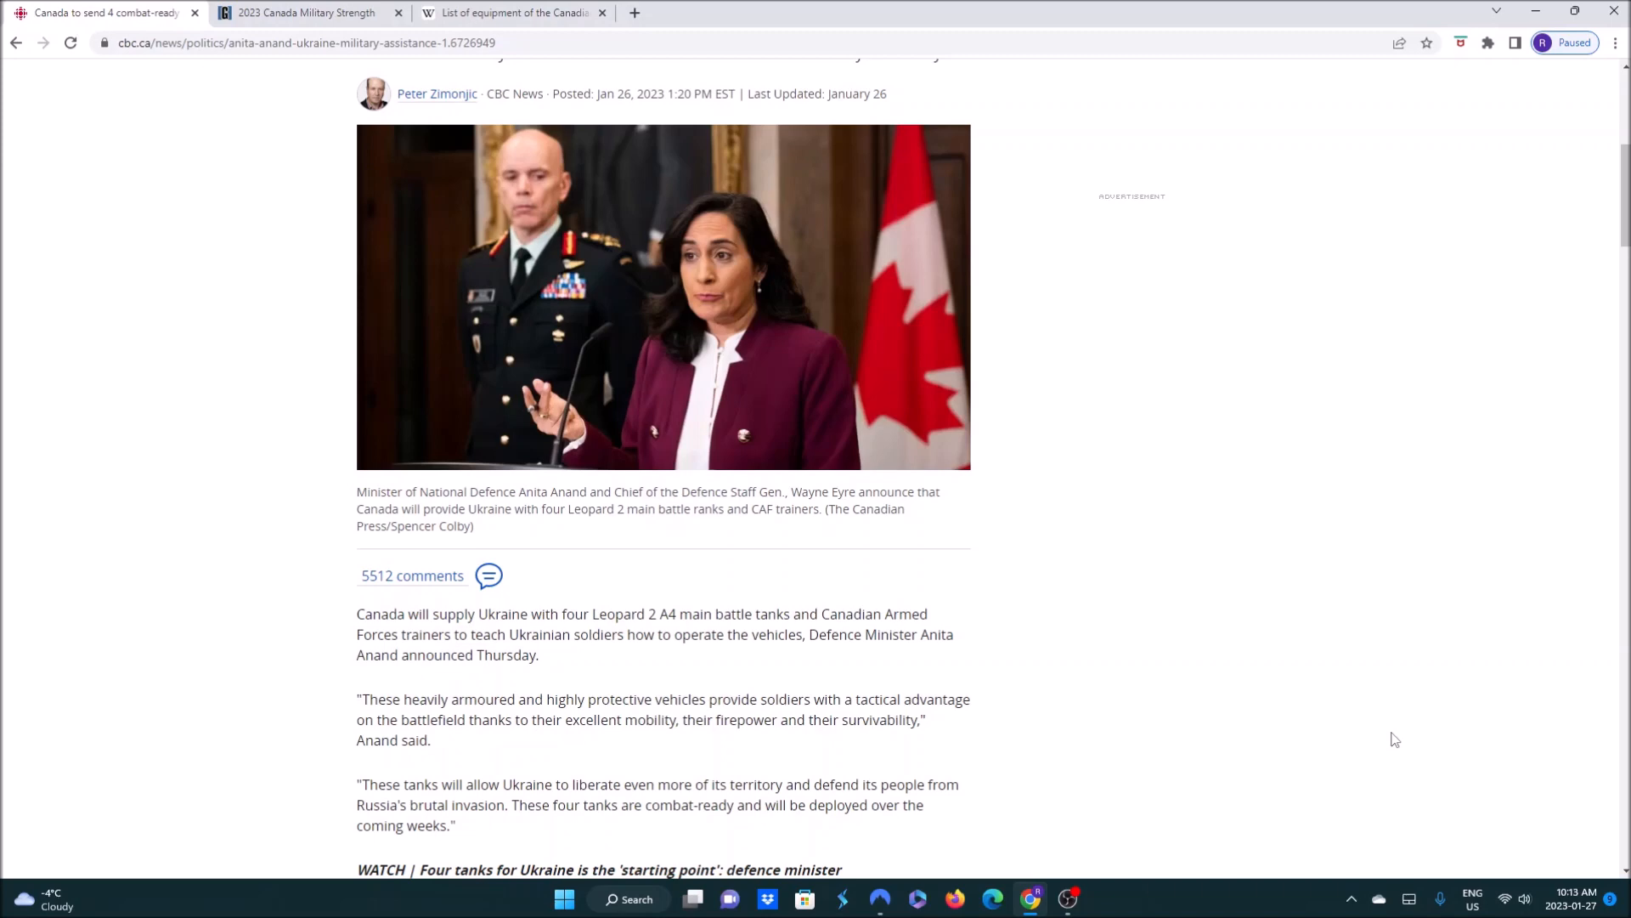
{"action": "scroll", "scroll_direction": "down", "scroll_amount": 3}
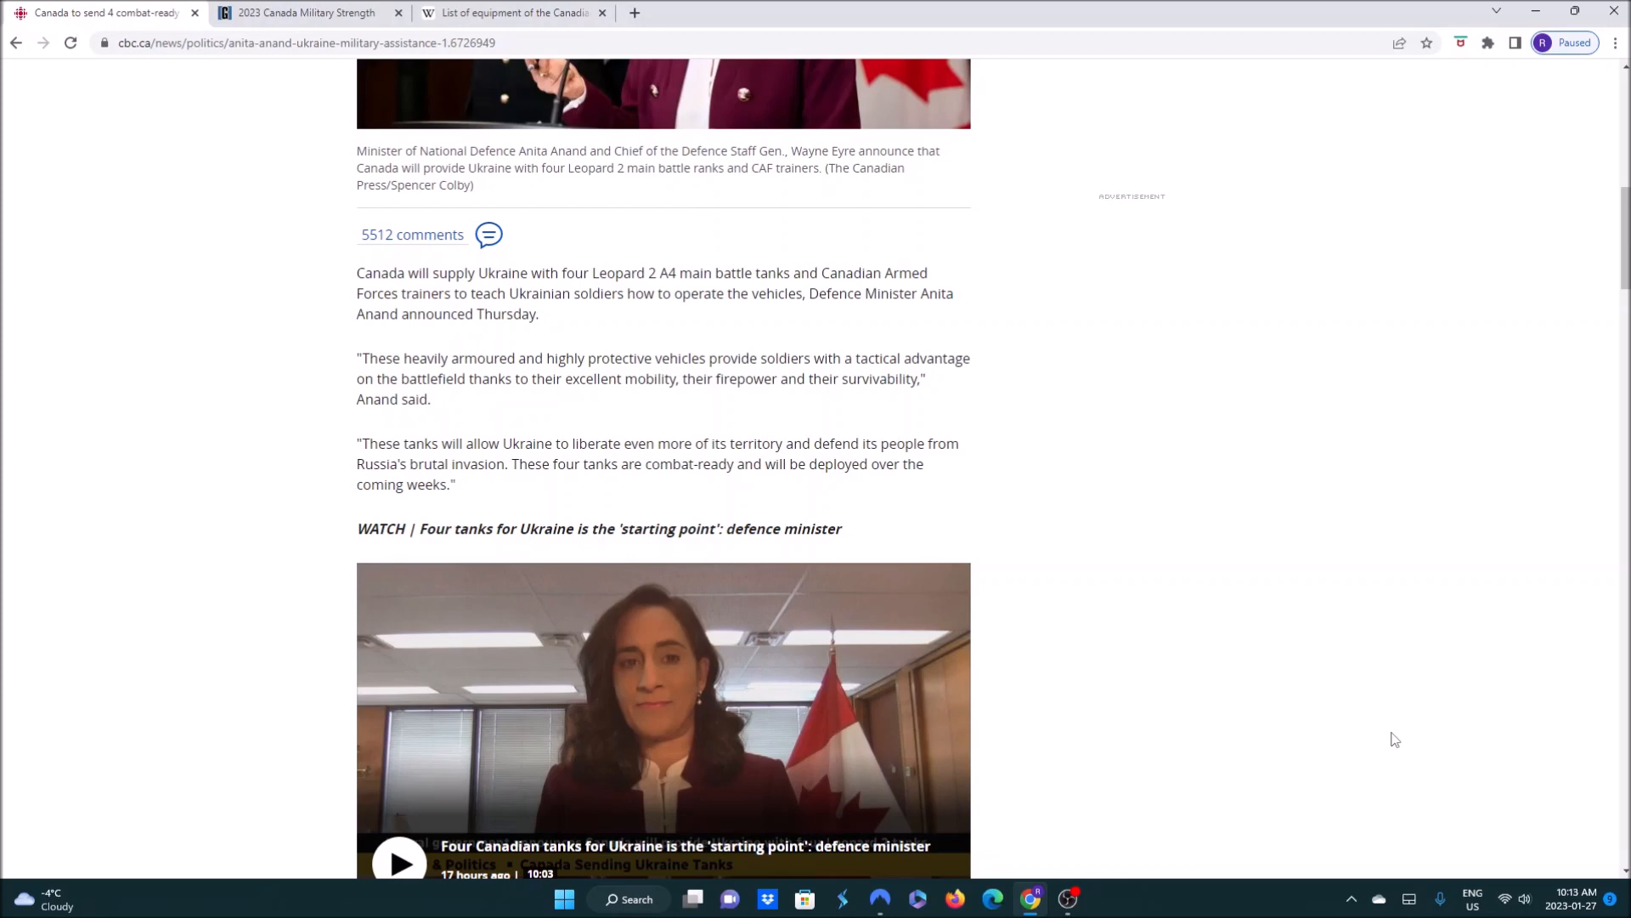
{"action": "scroll", "scroll_direction": "down", "scroll_amount": 3}
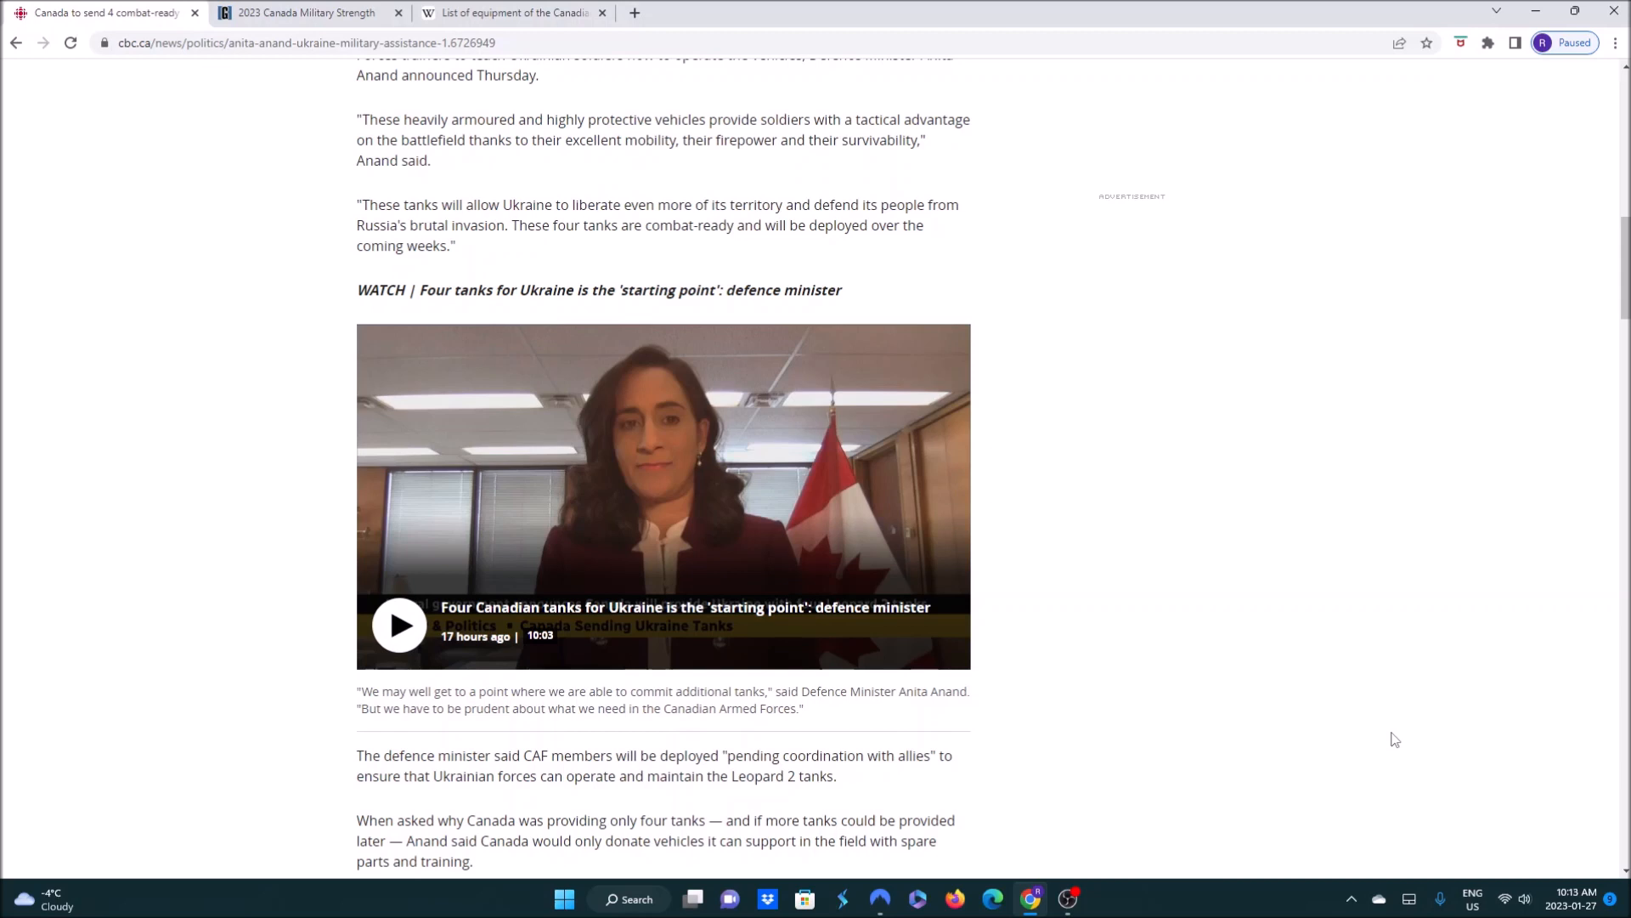
{"action": "scroll", "scroll_direction": "down", "scroll_amount": 3}
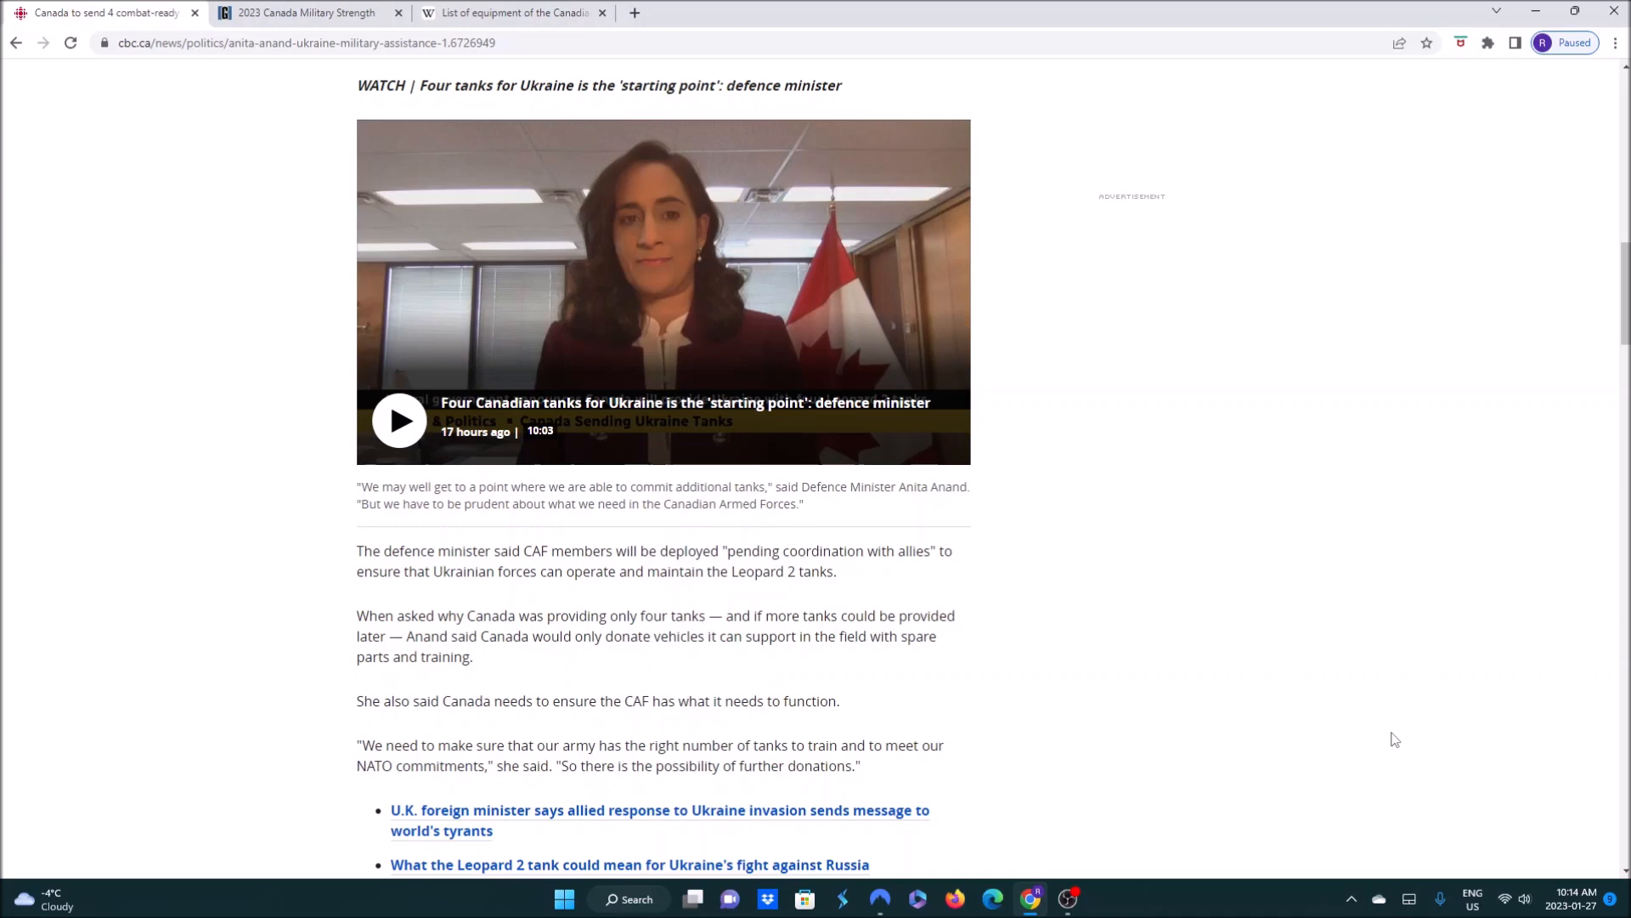
{"action": "scroll", "scroll_direction": "down", "scroll_amount": 3}
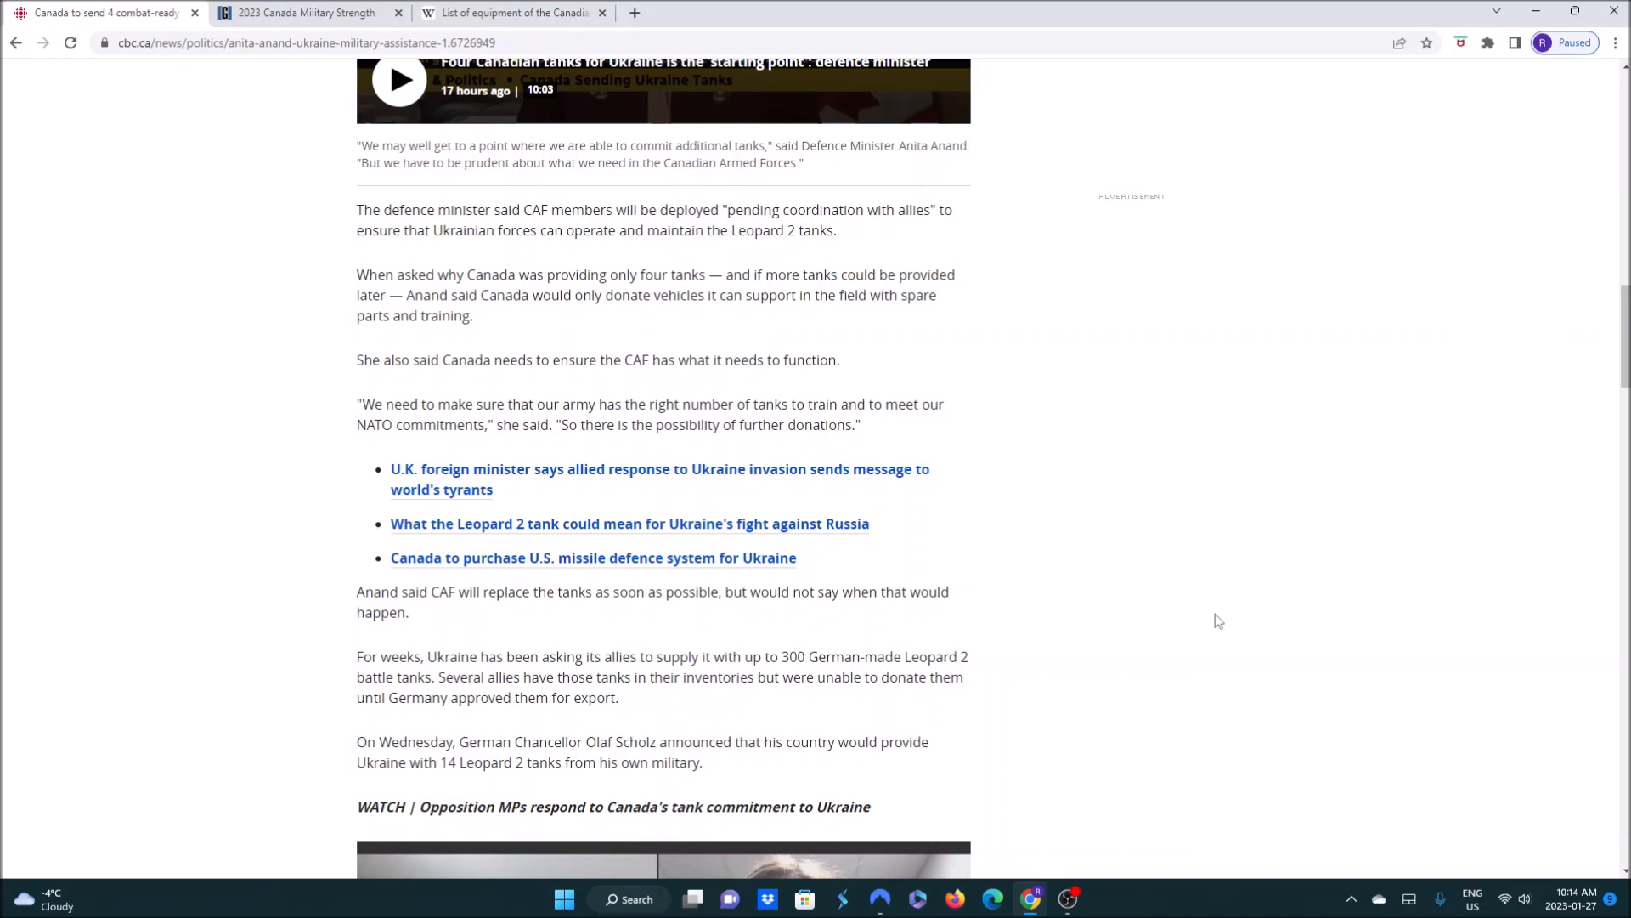
{"action": "mouse_move", "coordinate": [1030, 668]}
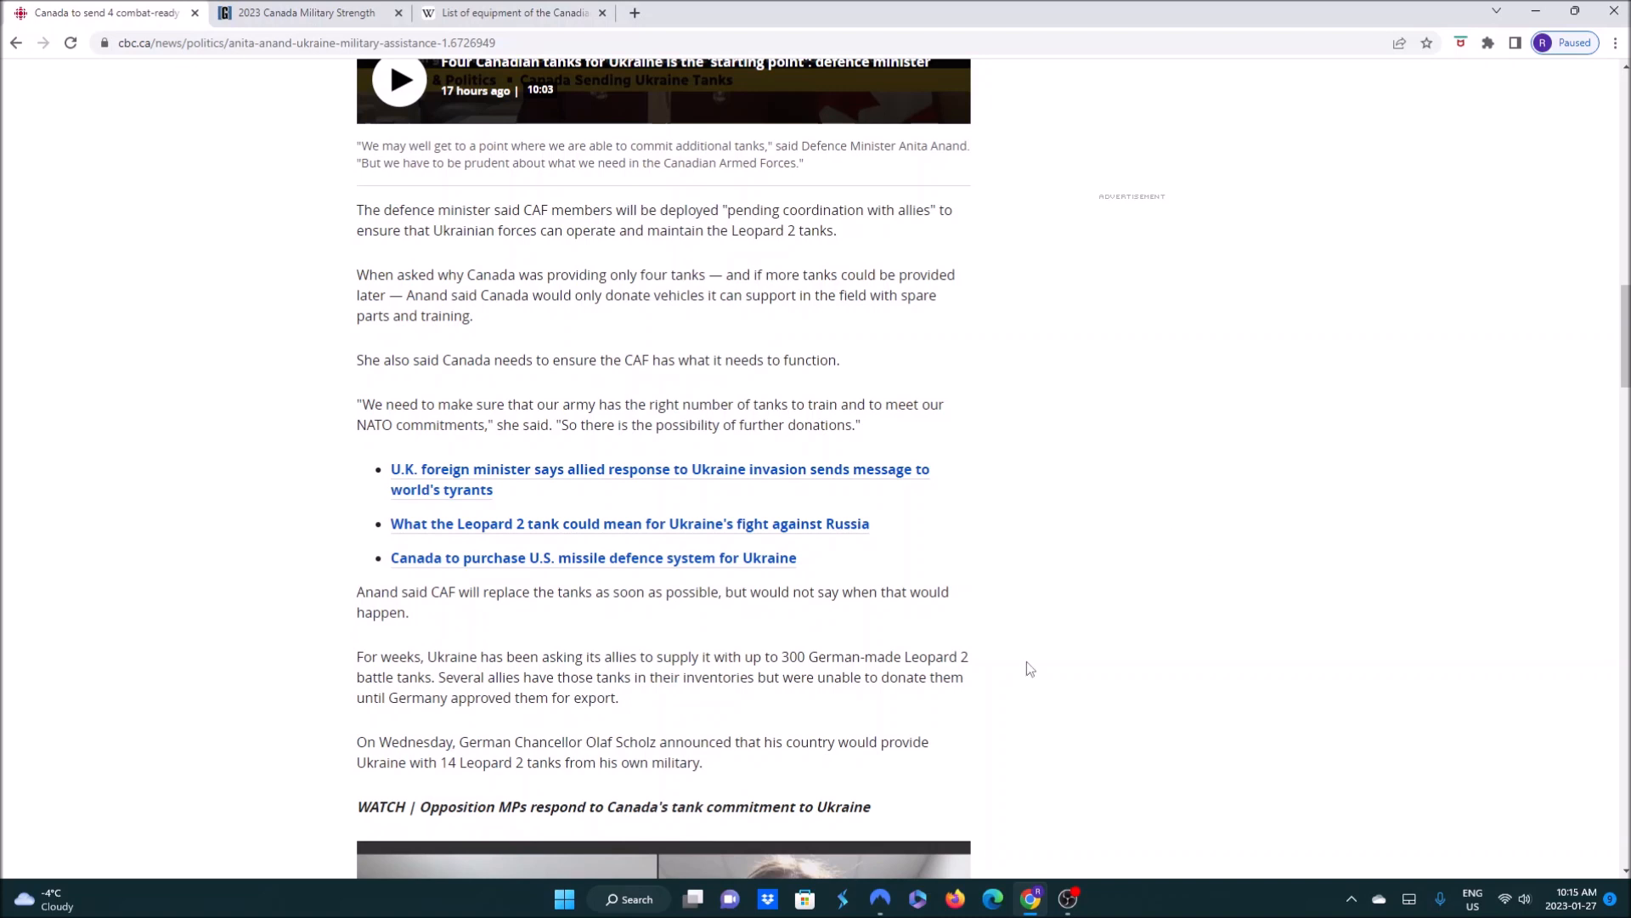
{"action": "mouse_move", "coordinate": [1068, 627]}
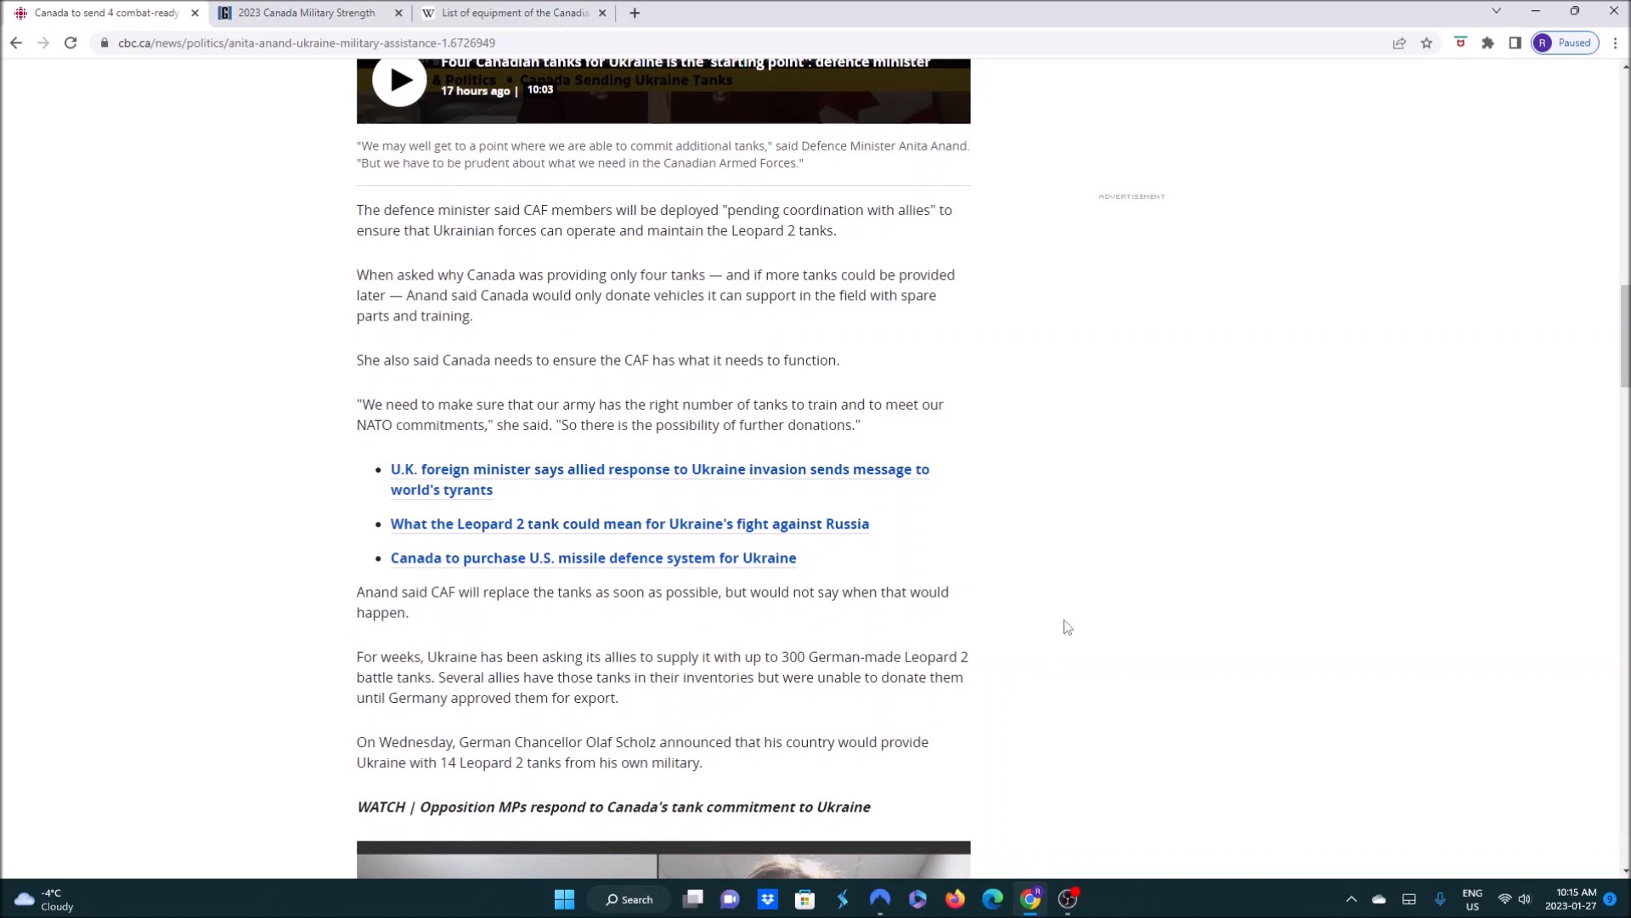
{"action": "mouse_move", "coordinate": [1190, 612]}
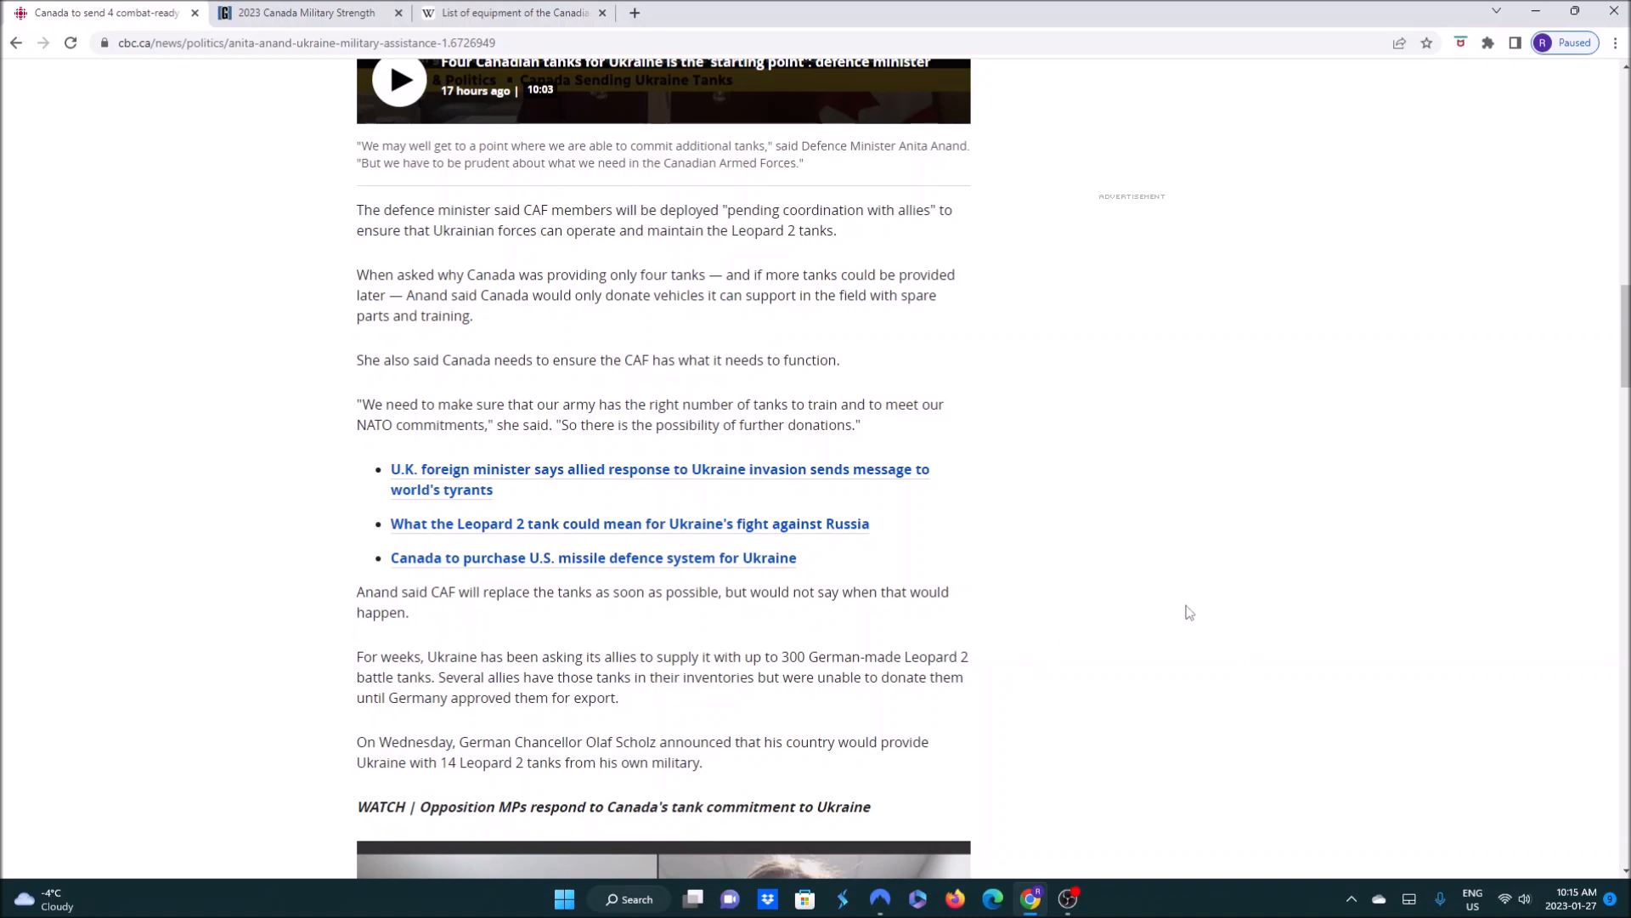
Switch to the 2023 Canada Military Strength page showing 82 tanks in land forces
{"action": "left_click", "coordinate": [308, 12]}
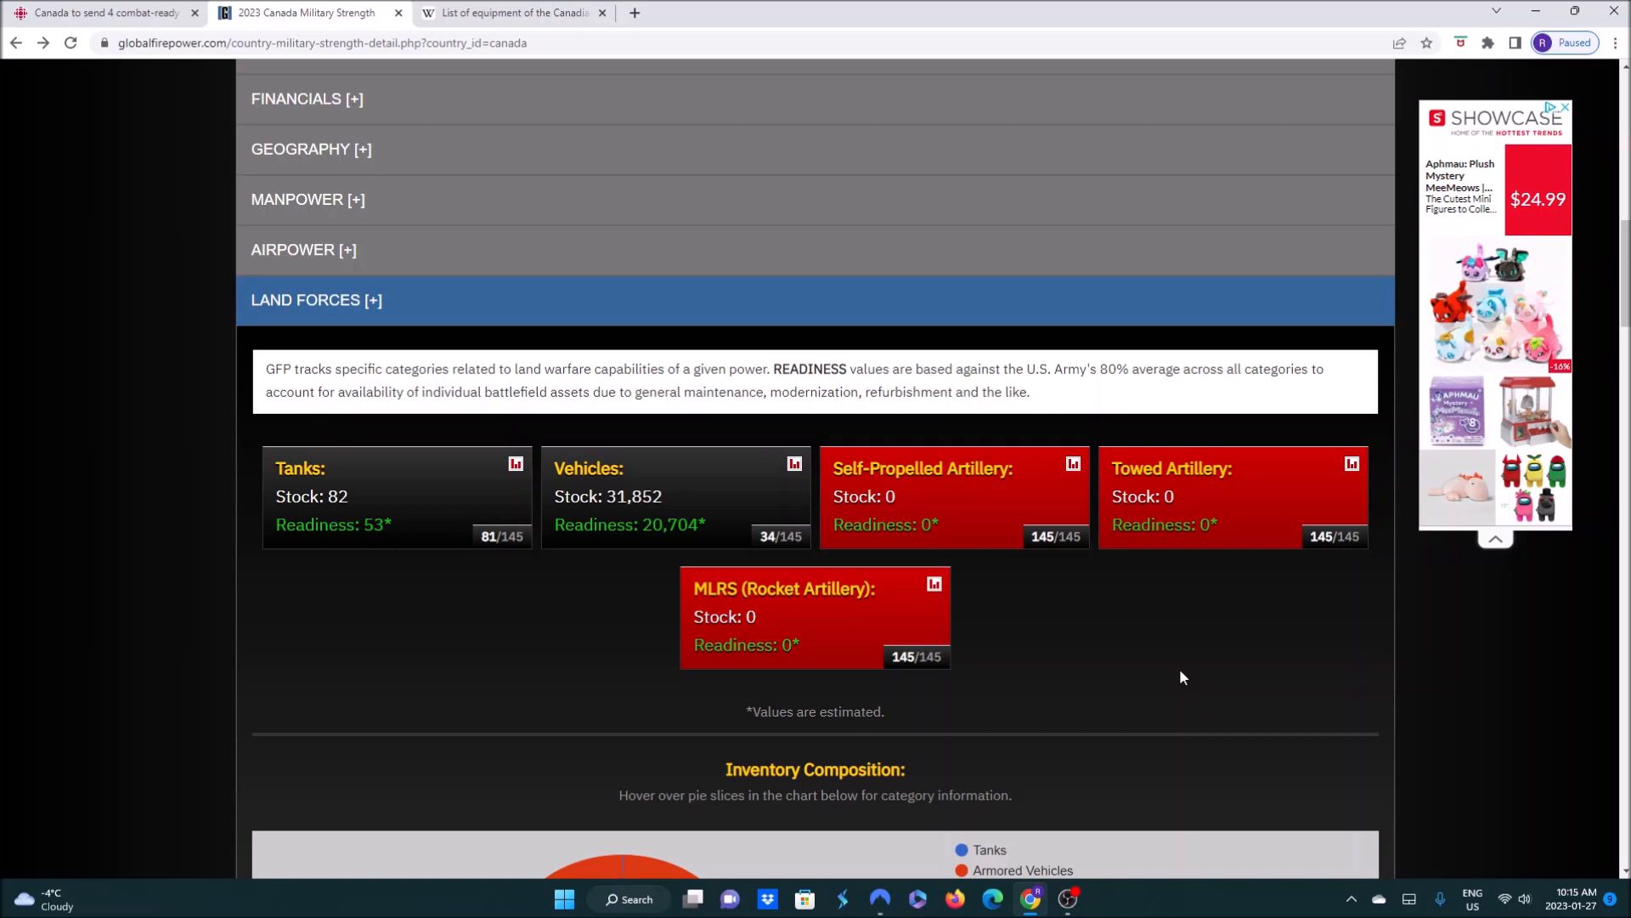
{"action": "mouse_move", "coordinate": [1217, 685]}
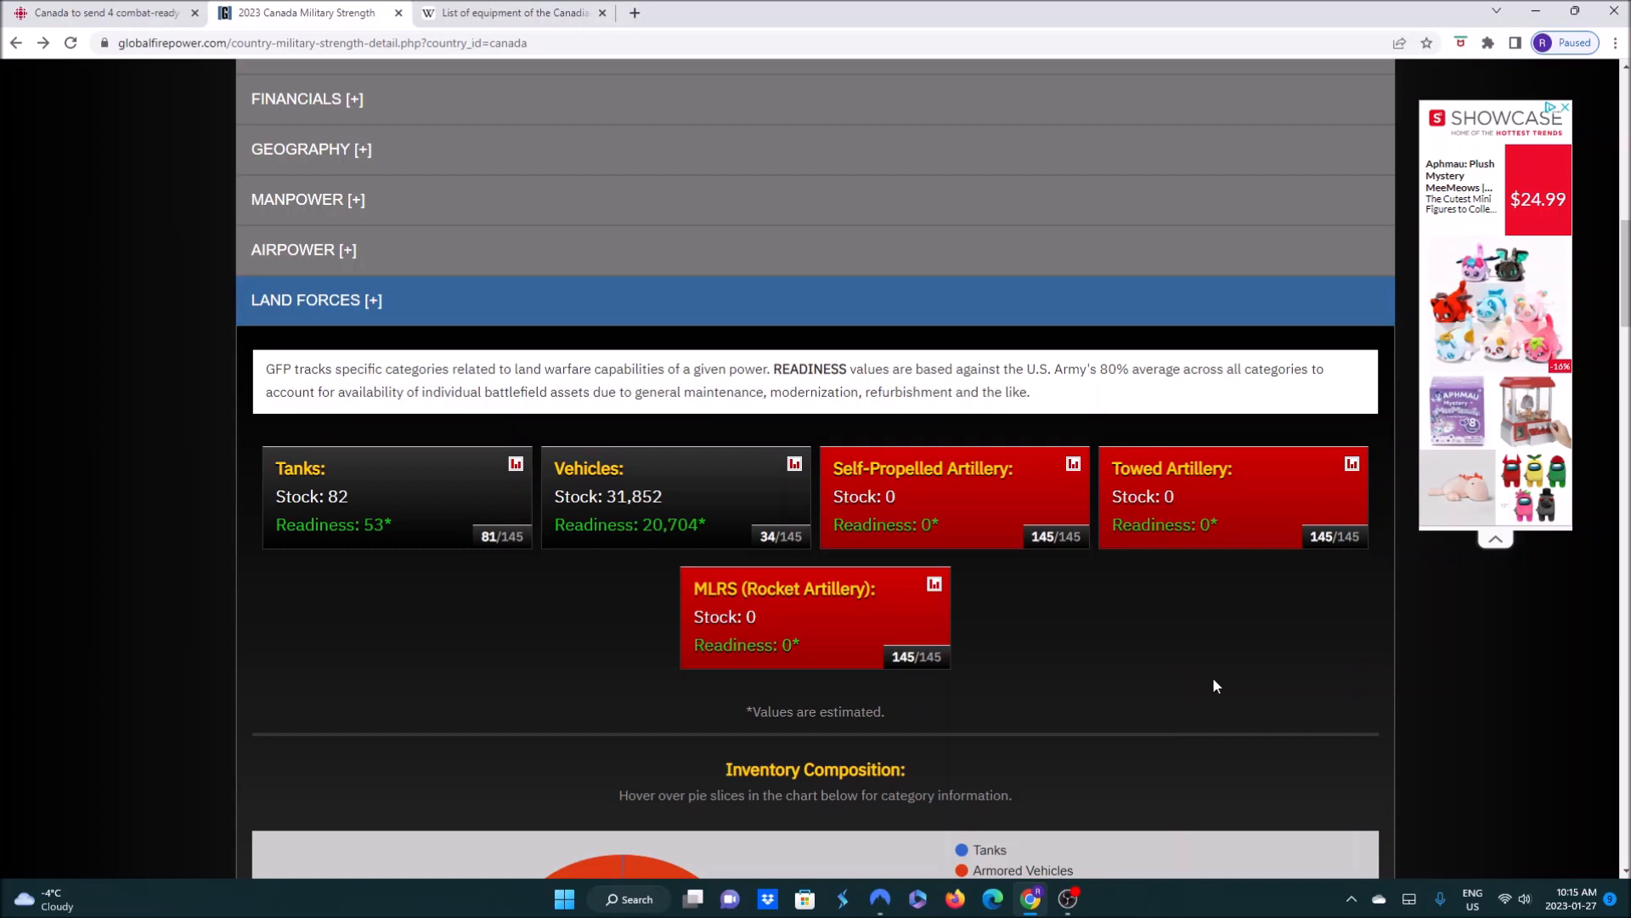
{"action": "mouse_move", "coordinate": [1179, 680]}
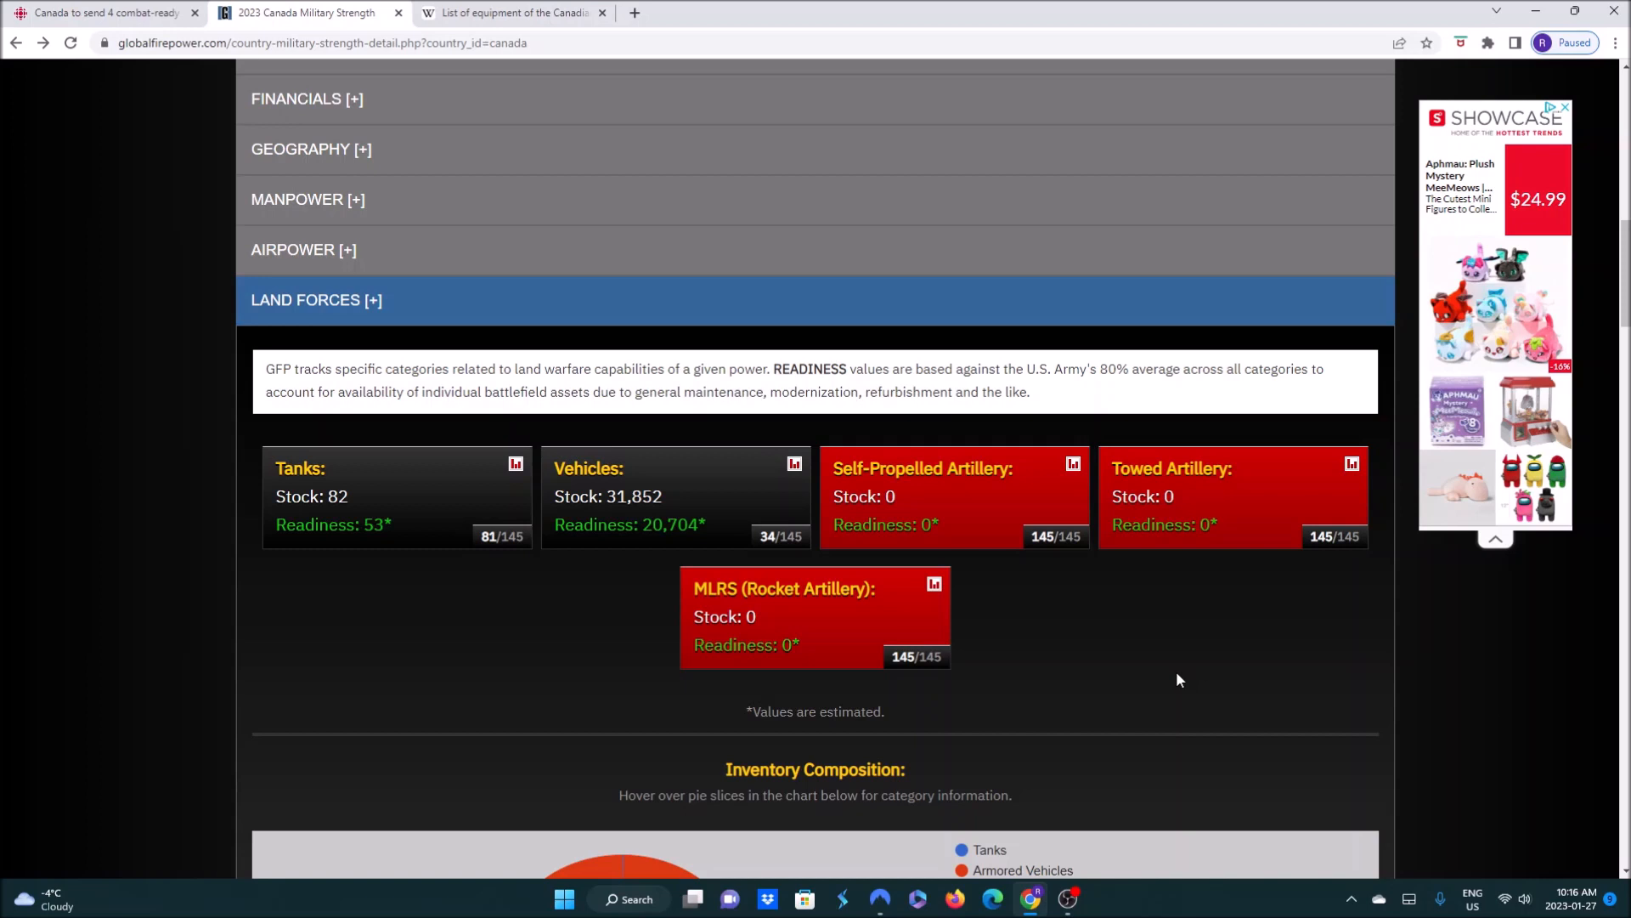
{"action": "scroll", "scroll_direction": "down", "scroll_amount": 3}
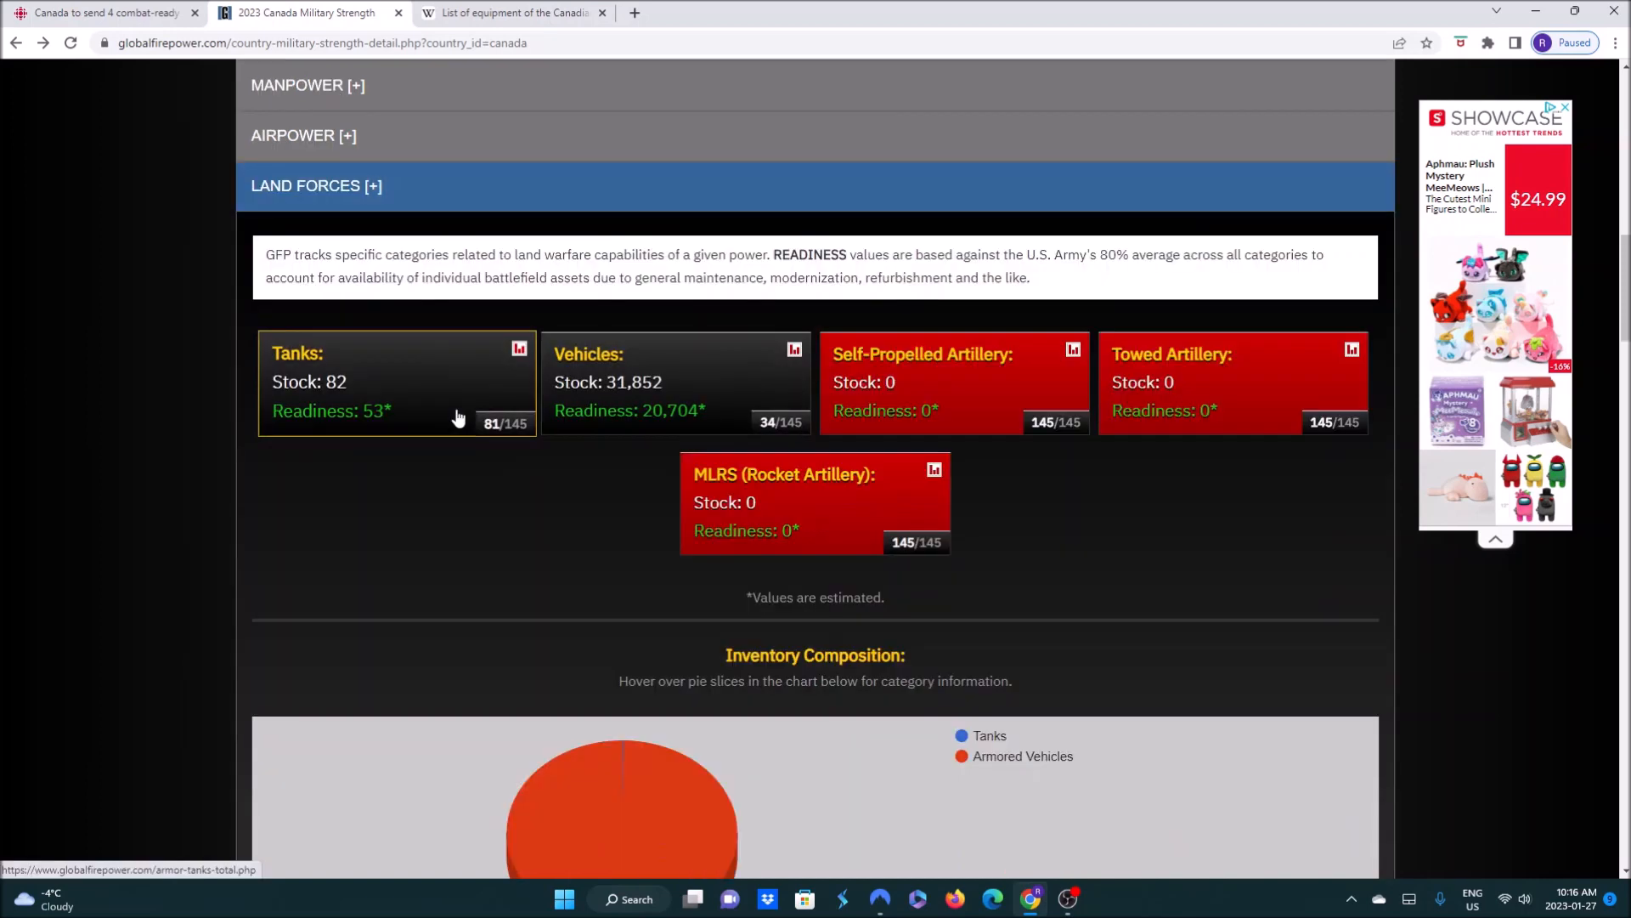
View the Combat Tank Fleet Strength ranking with Canada 84th at 82 tanks and the countries above it
{"action": "left_click", "coordinate": [518, 349]}
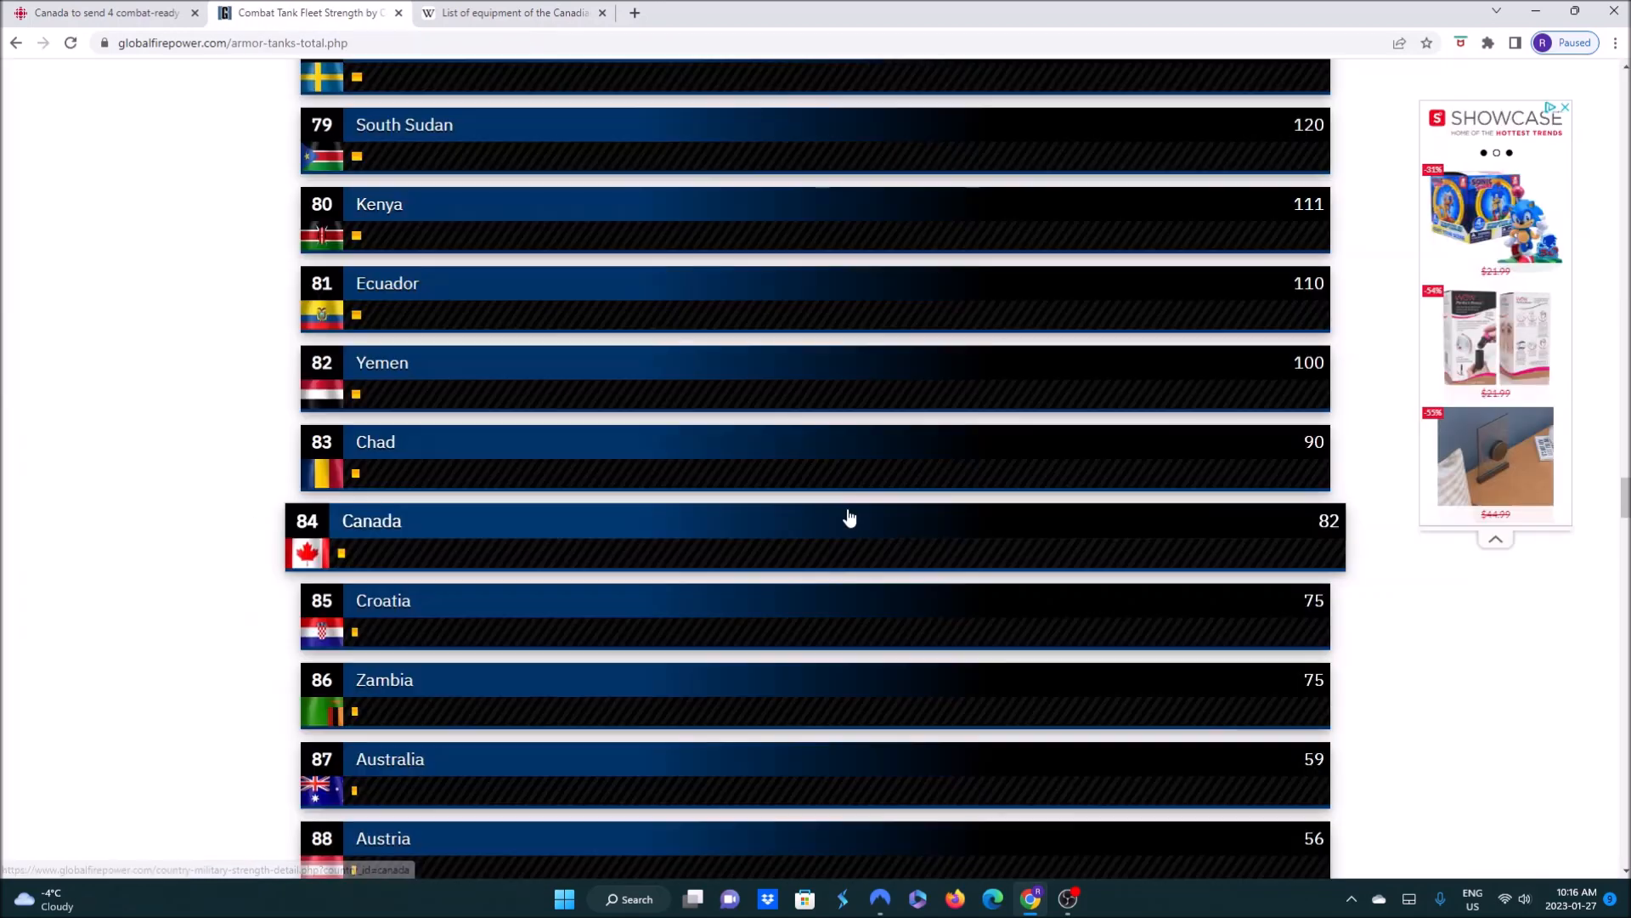
{"action": "mouse_move", "coordinate": [906, 493]}
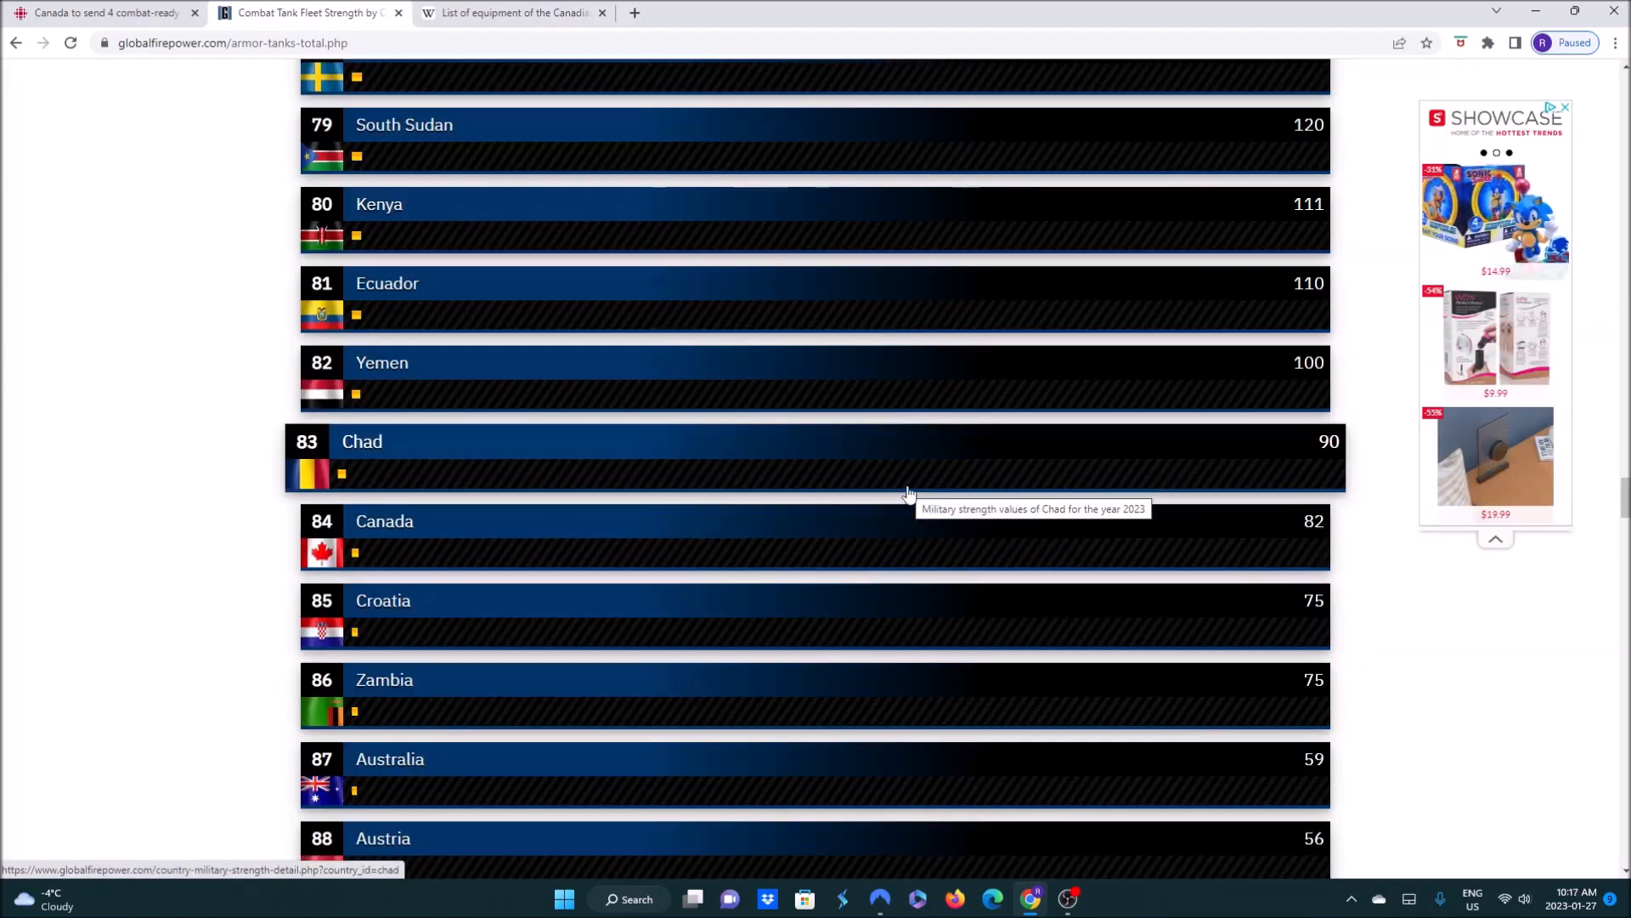
{"action": "mouse_move", "coordinate": [902, 194]}
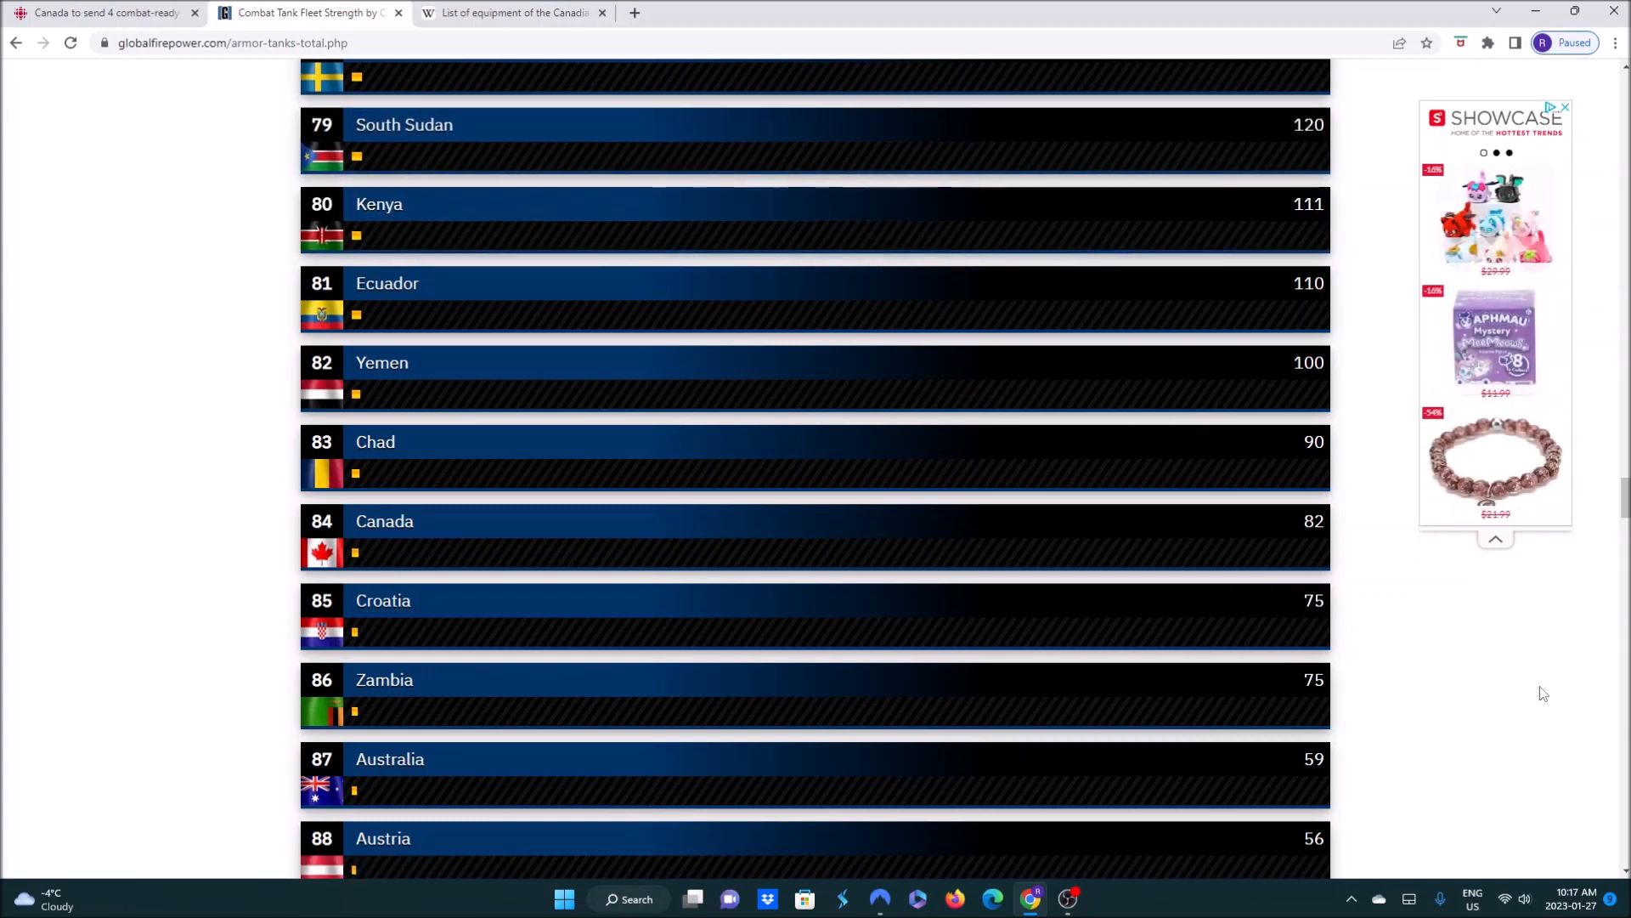
{"action": "scroll", "scroll_direction": "up", "scroll_amount": 3}
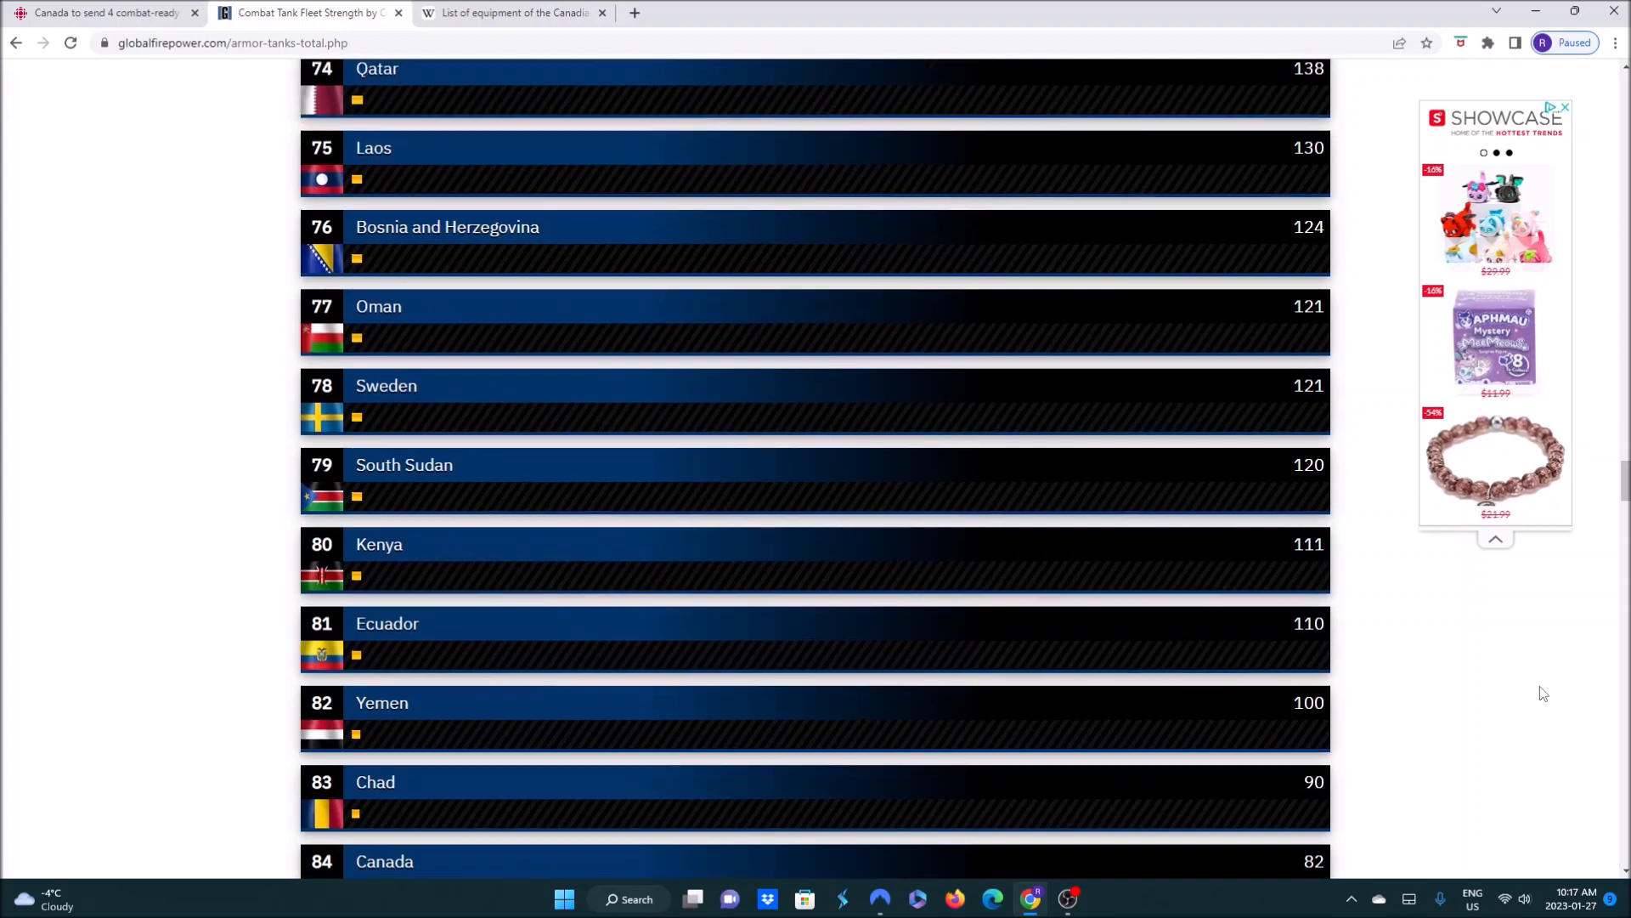
{"action": "scroll", "scroll_direction": "up", "scroll_amount": 3}
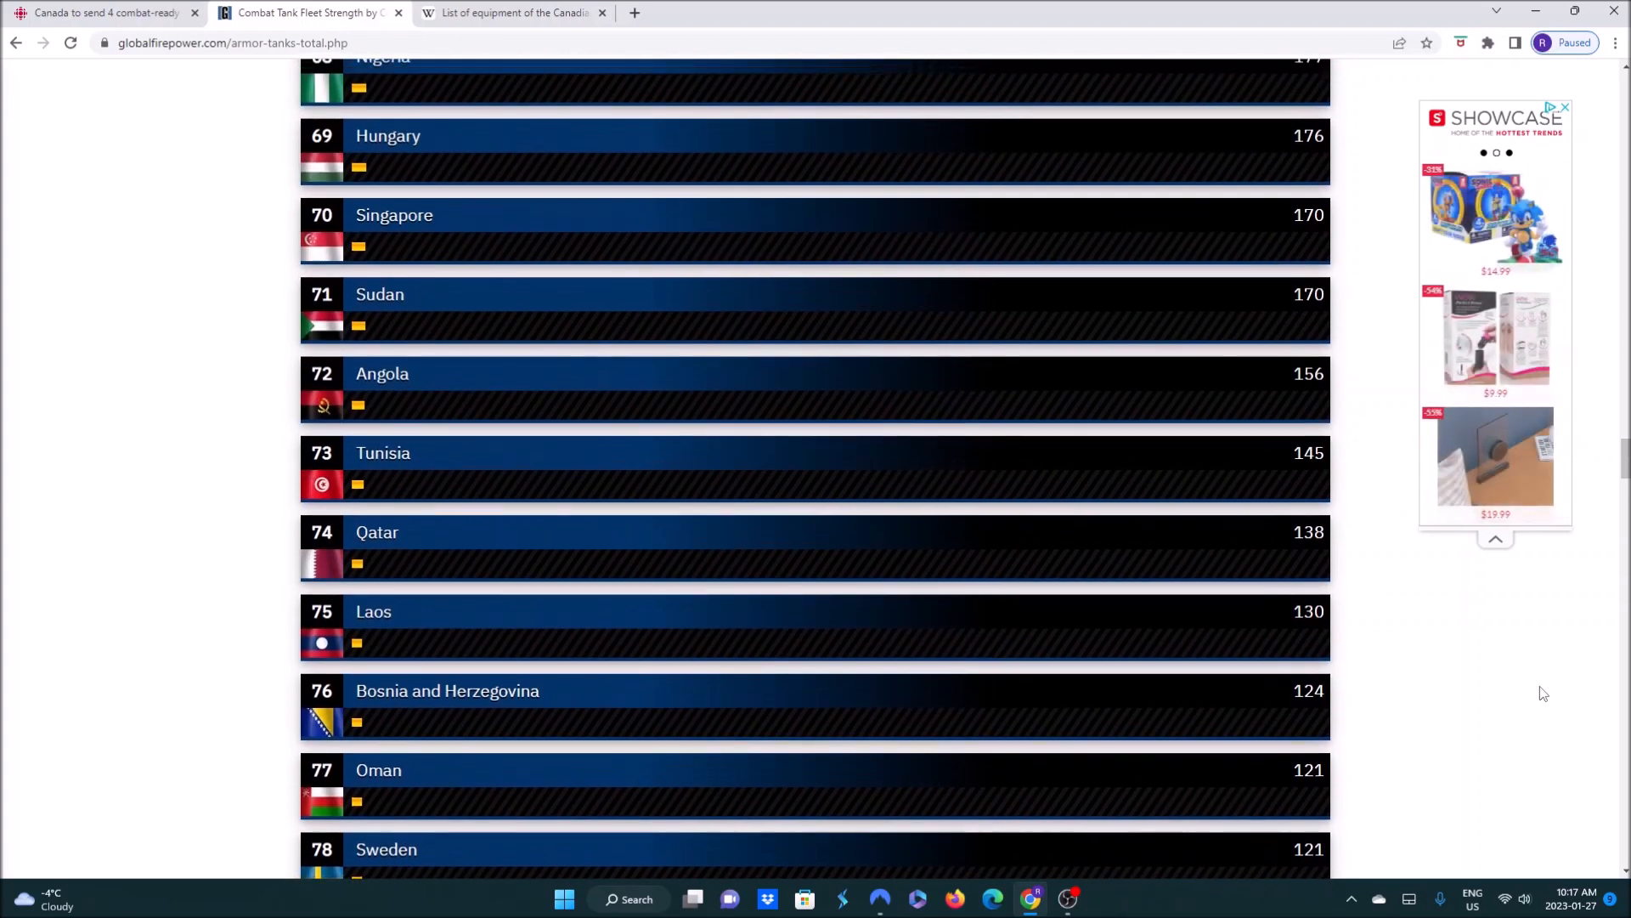
{"action": "scroll", "scroll_direction": "up", "scroll_amount": 3}
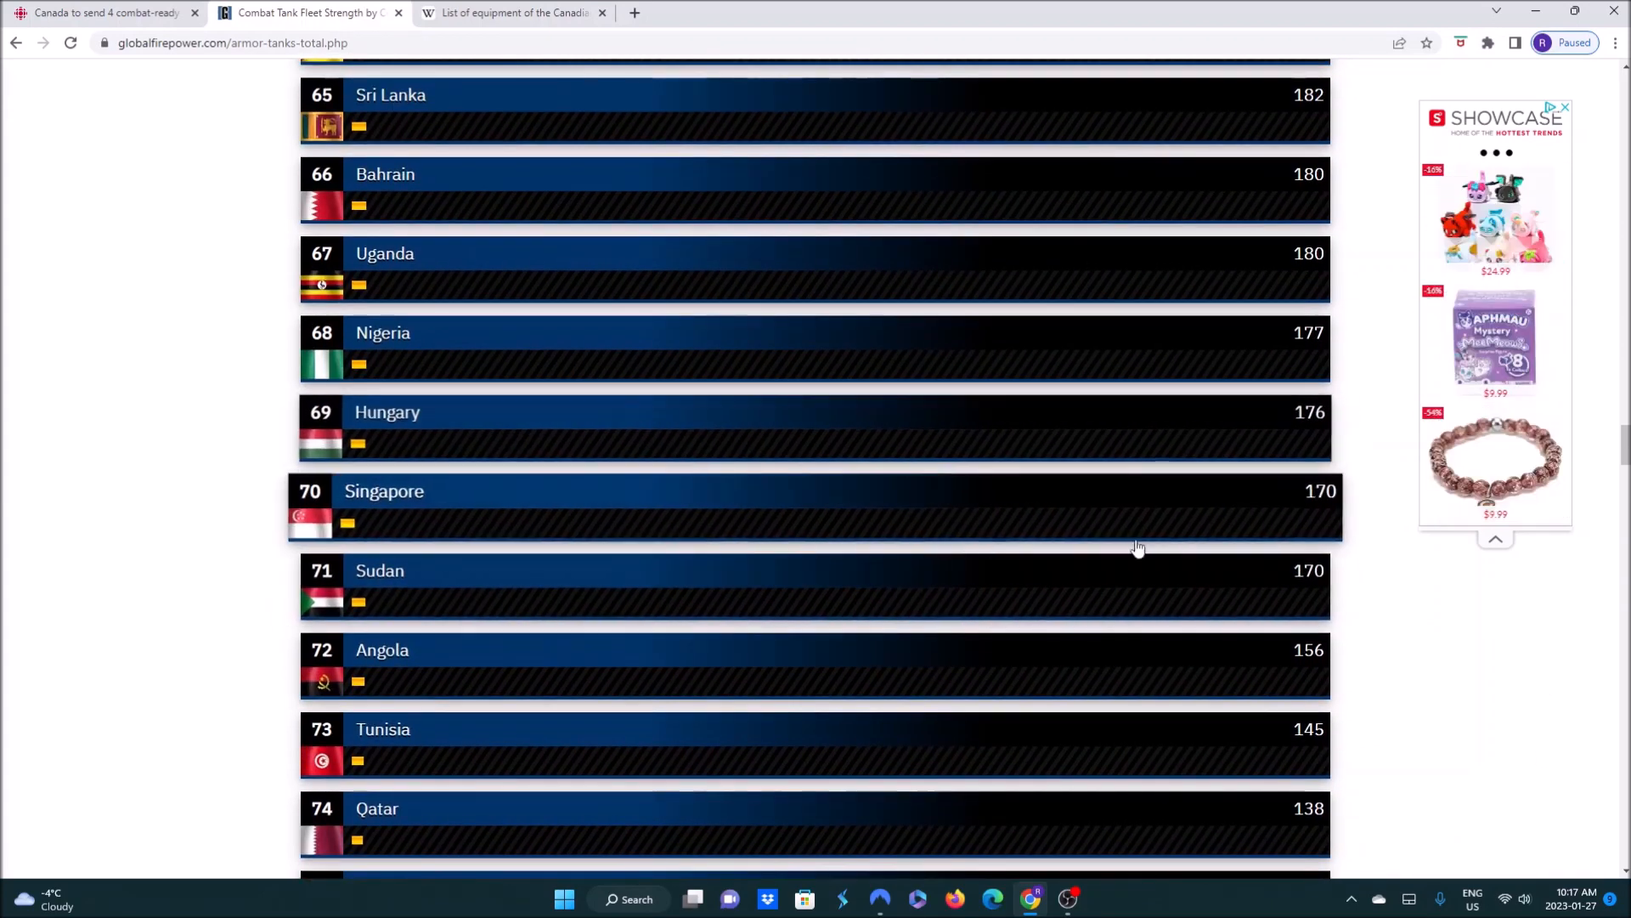
{"action": "mouse_move", "coordinate": [1324, 509]}
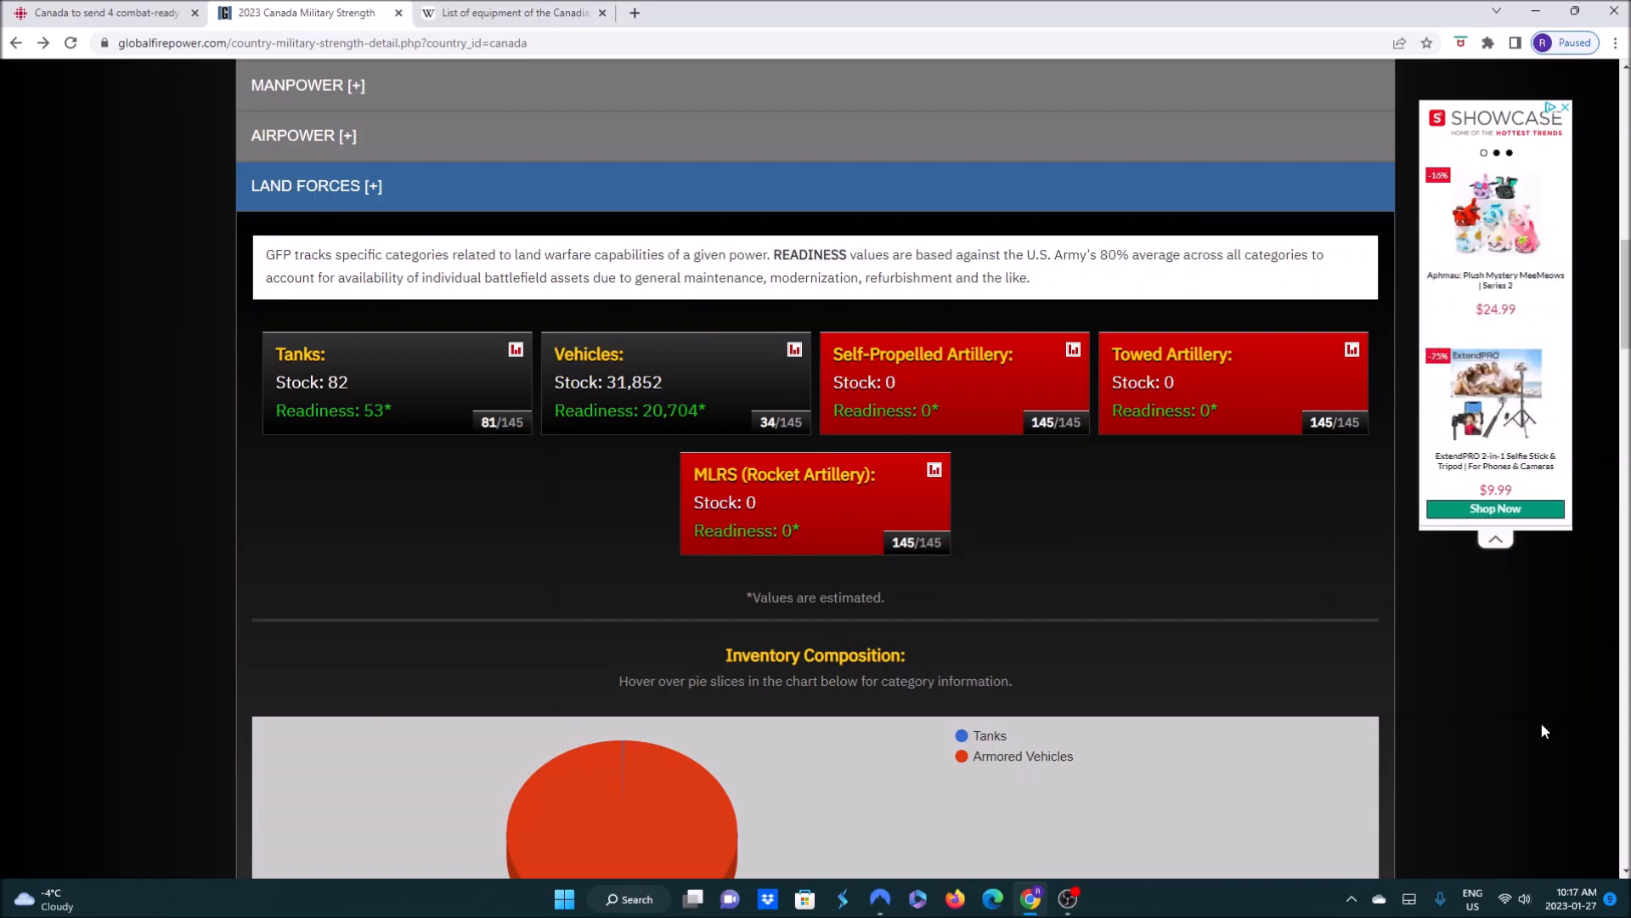
{"action": "mouse_move", "coordinate": [972, 401]}
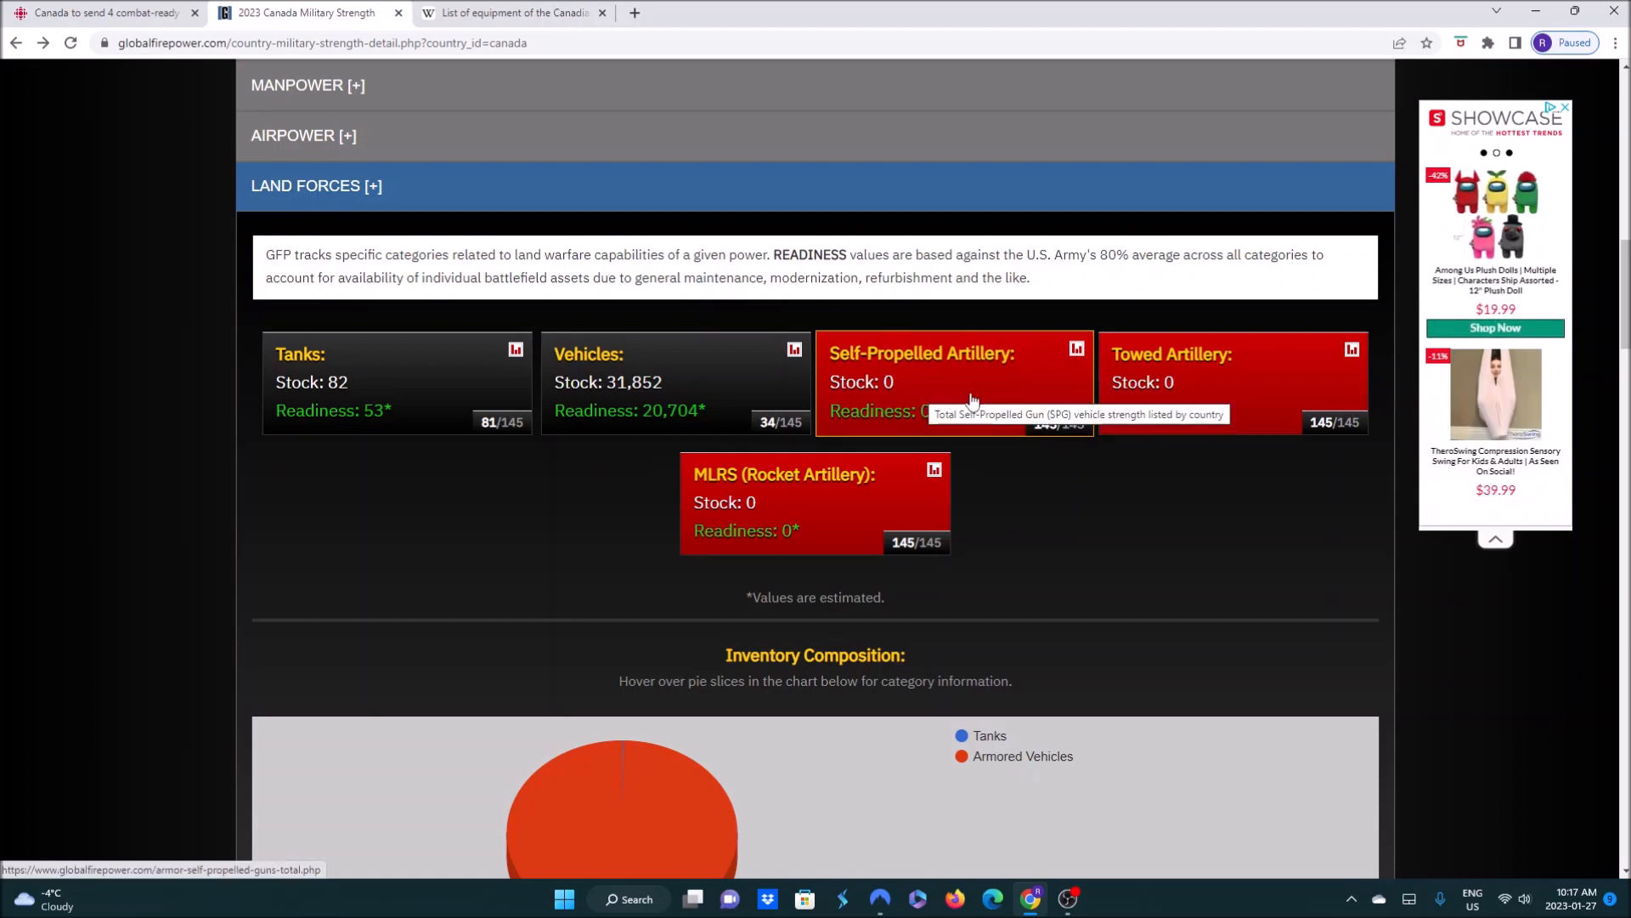
{"action": "mouse_move", "coordinate": [1249, 406]}
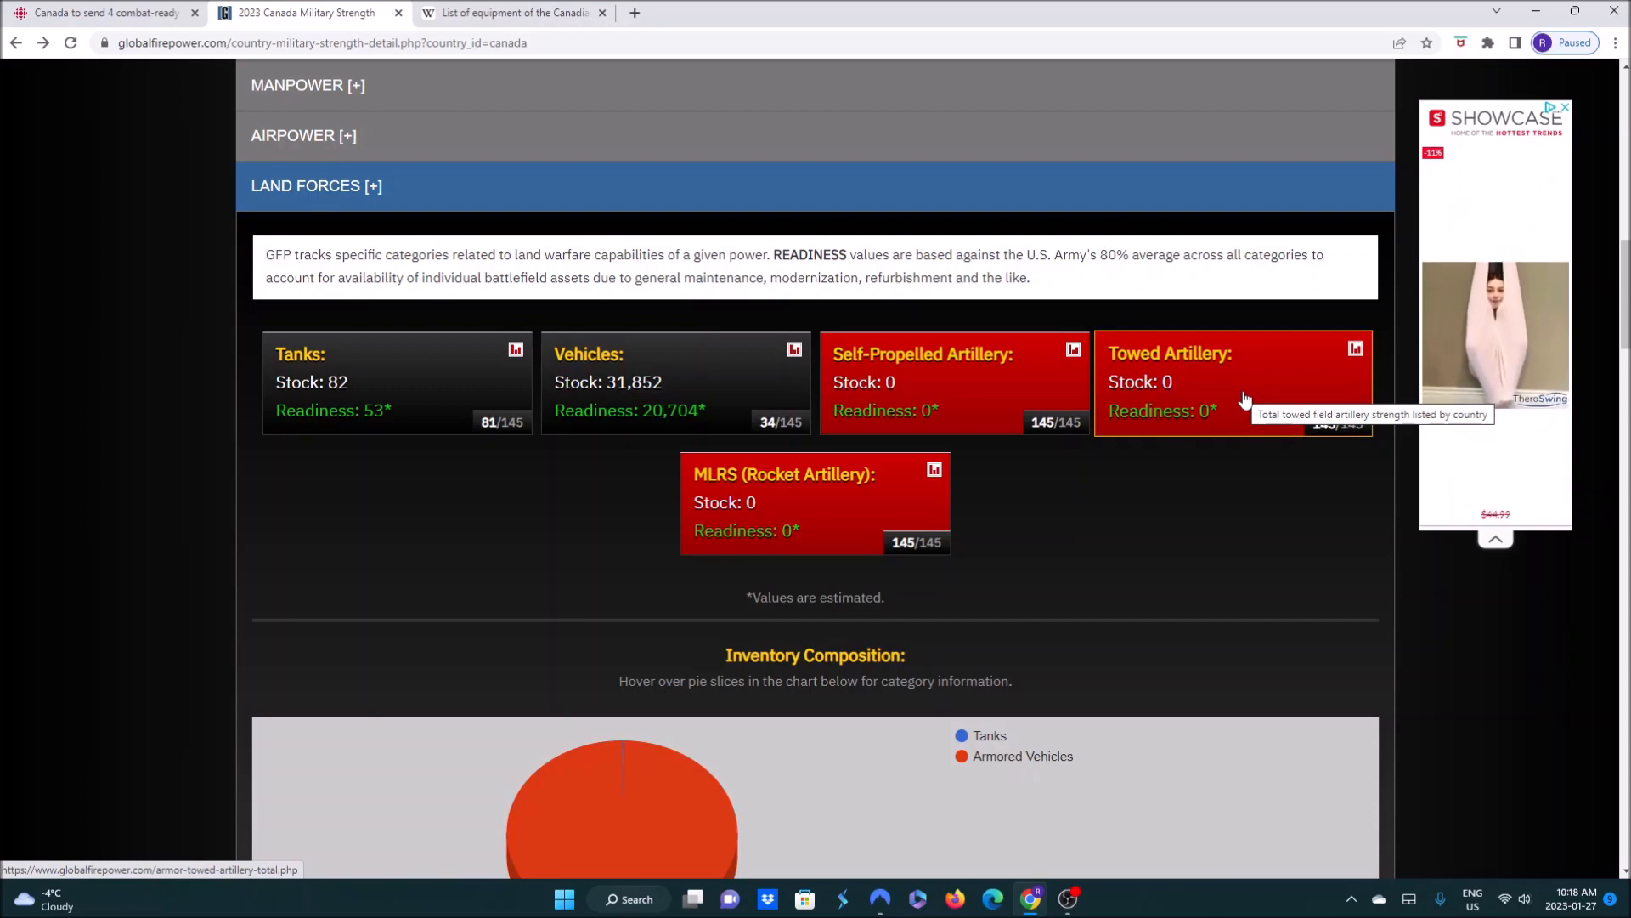
{"action": "mouse_move", "coordinate": [354, 382]}
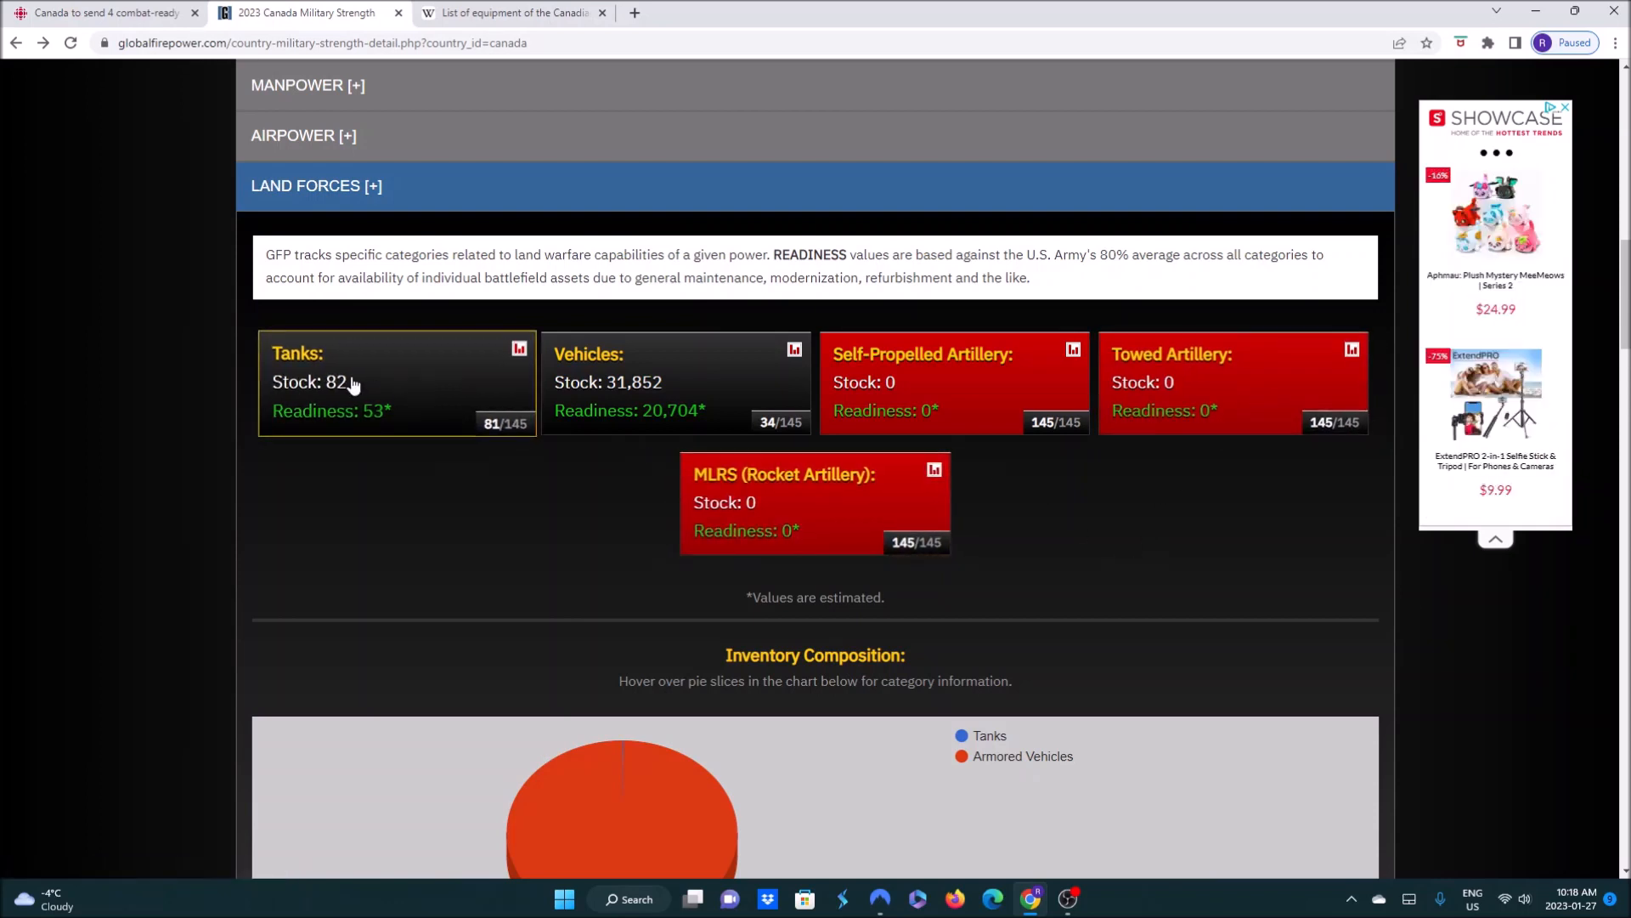
{"action": "mouse_move", "coordinate": [952, 631]}
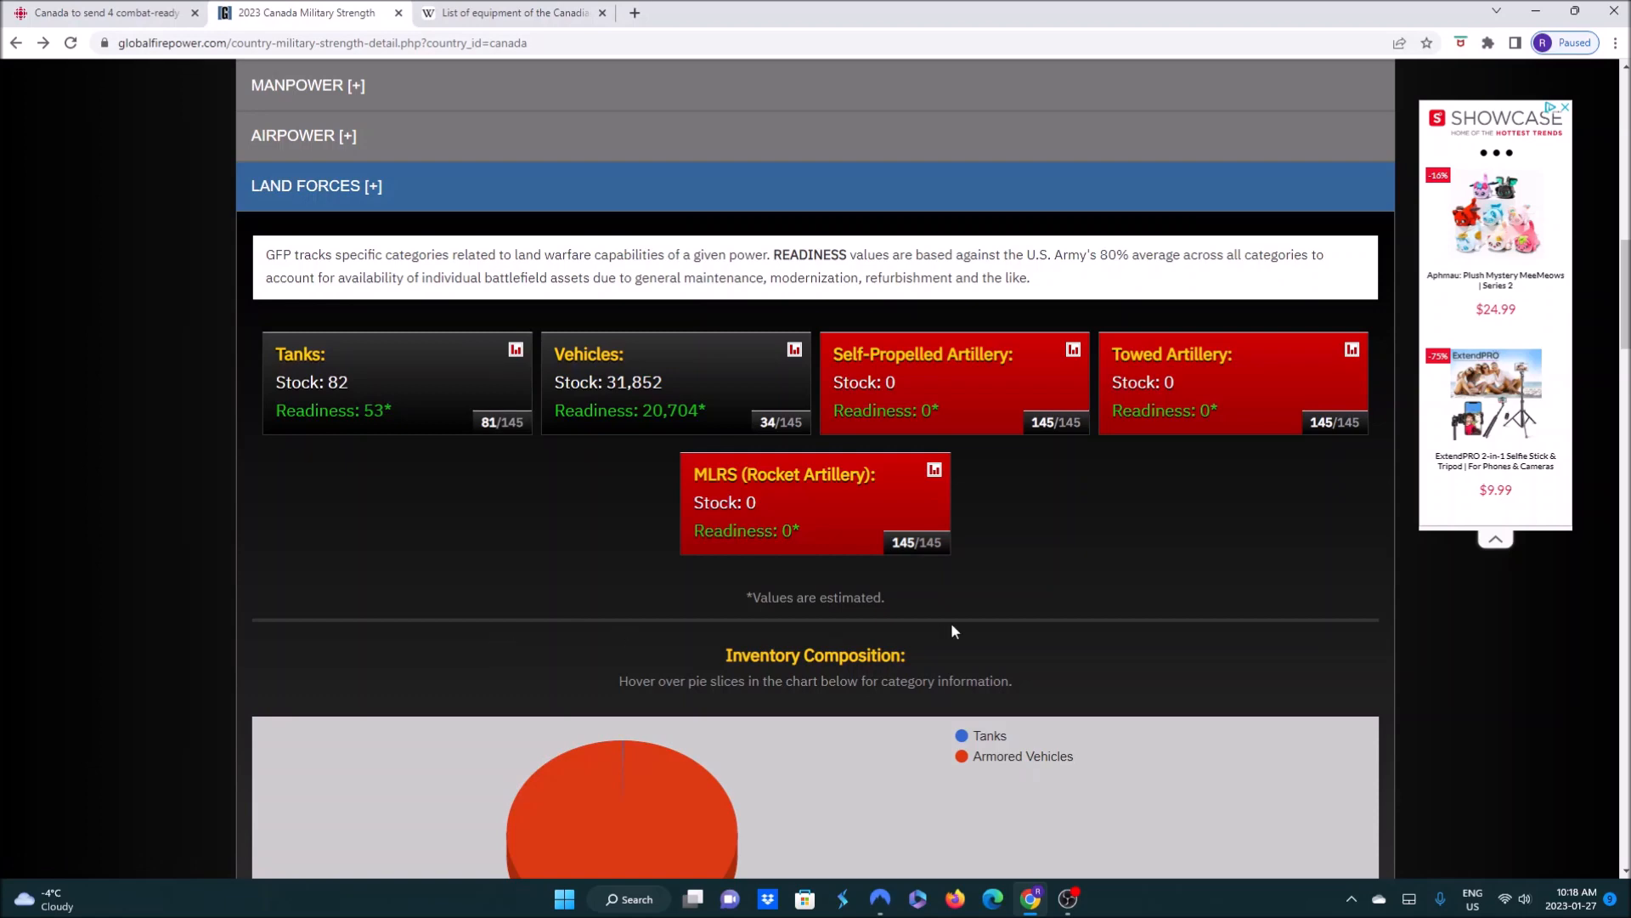
Review the Armoured fighting vehicles table's Leopard 2A6M and 2A4/2A4M rows, then return to the CBC article
{"action": "left_click", "coordinate": [509, 12]}
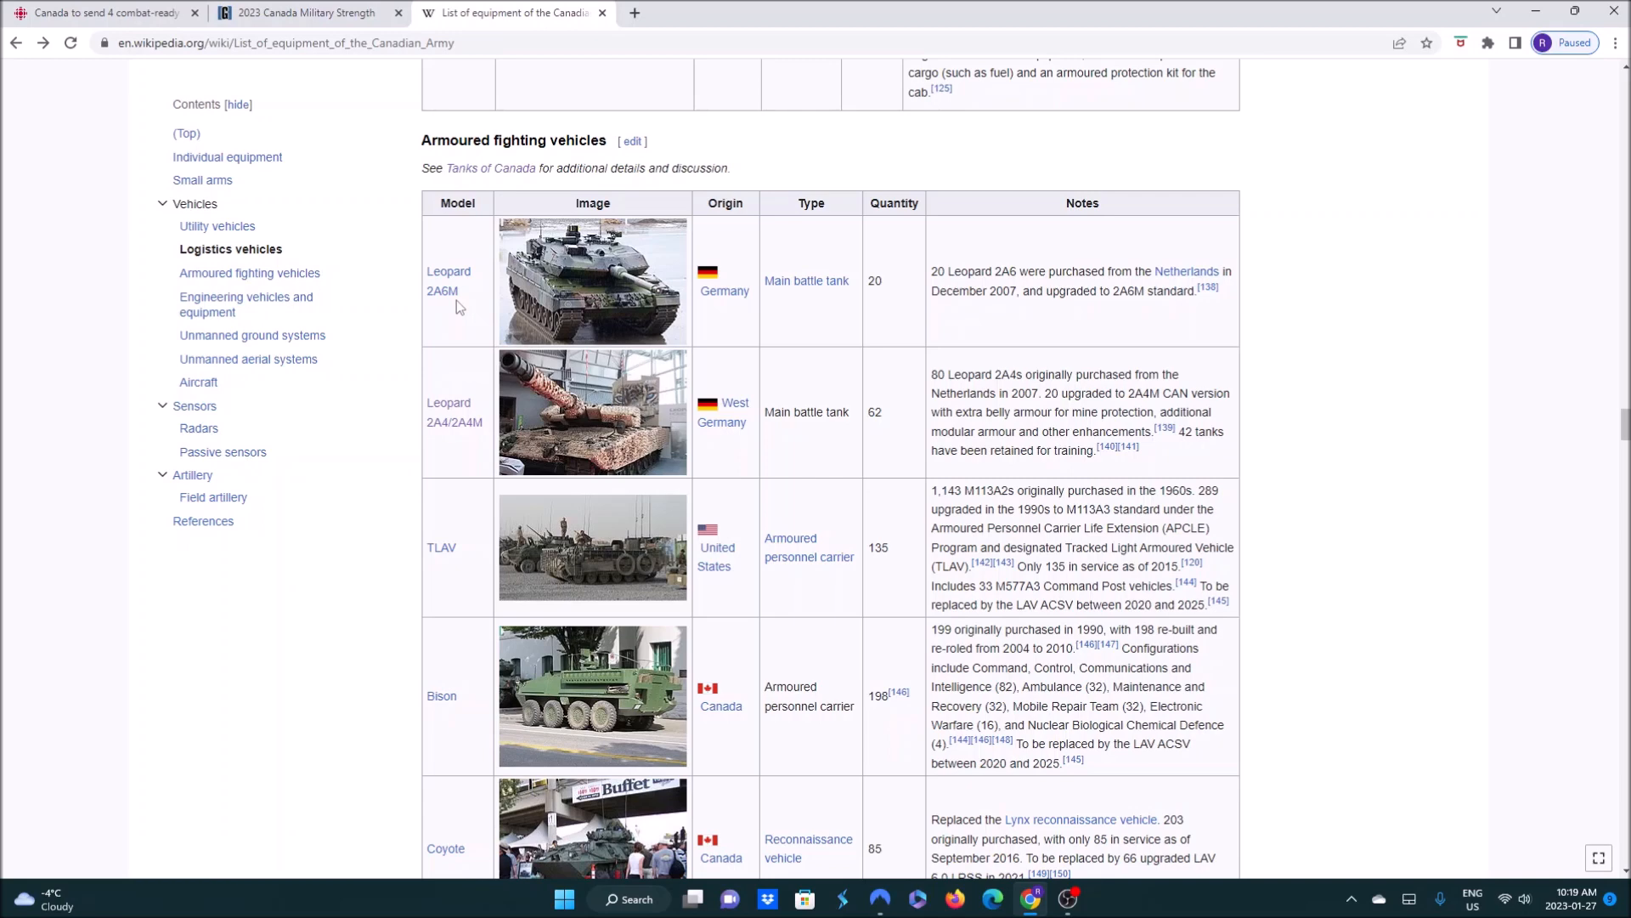
{"action": "scroll", "scroll_direction": "down", "scroll_amount": 3}
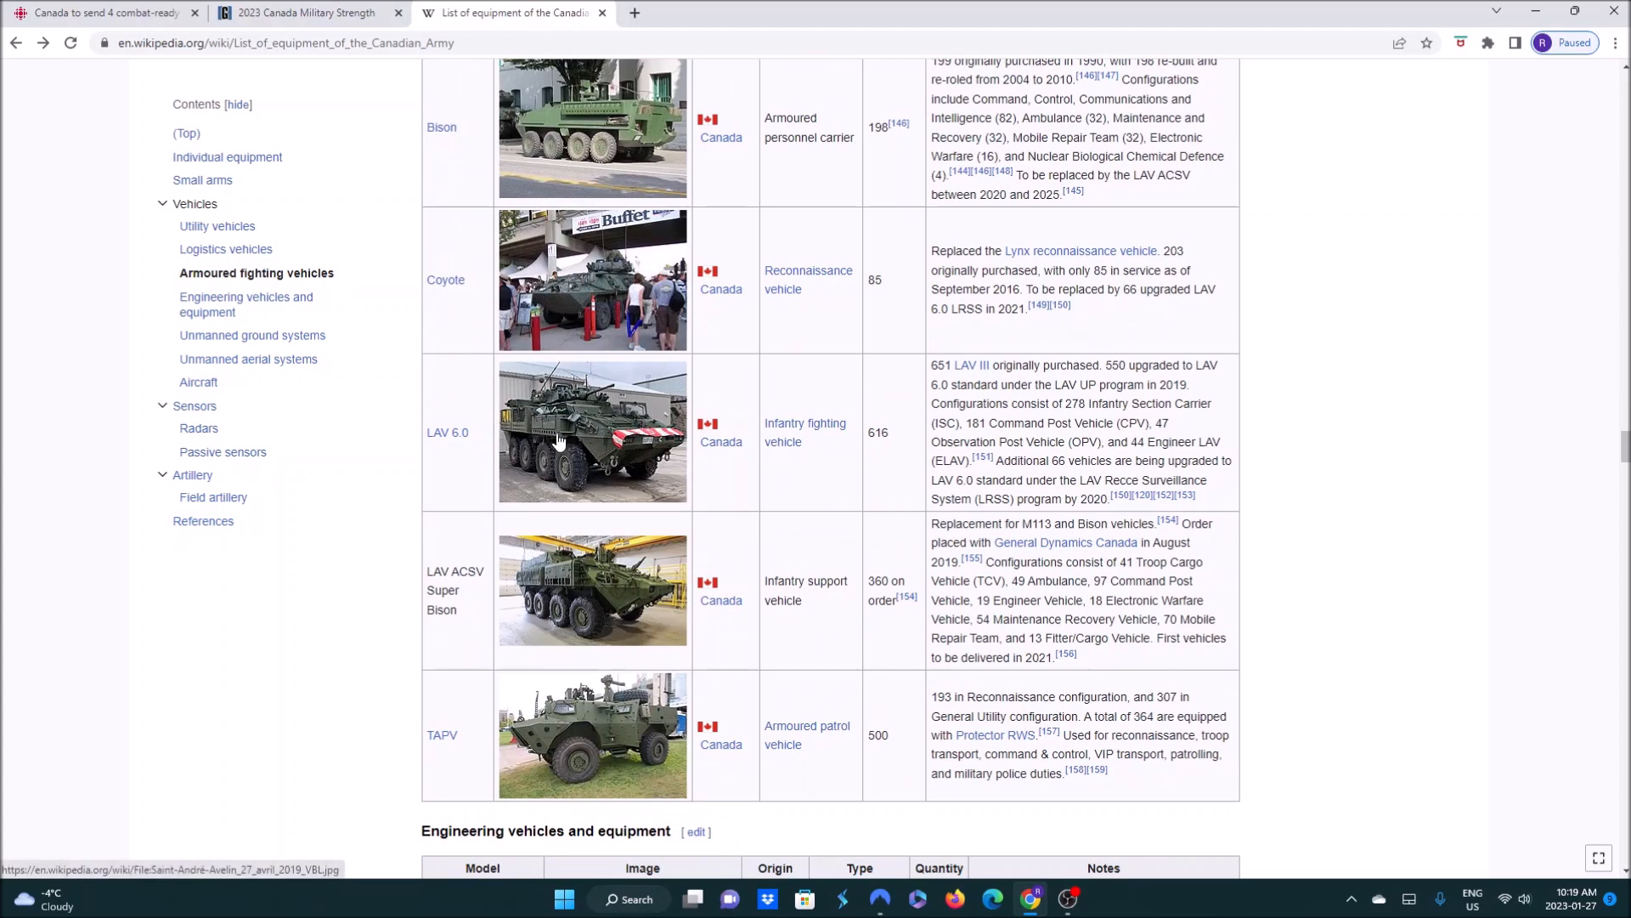
{"action": "scroll", "scroll_direction": "up", "scroll_amount": 3}
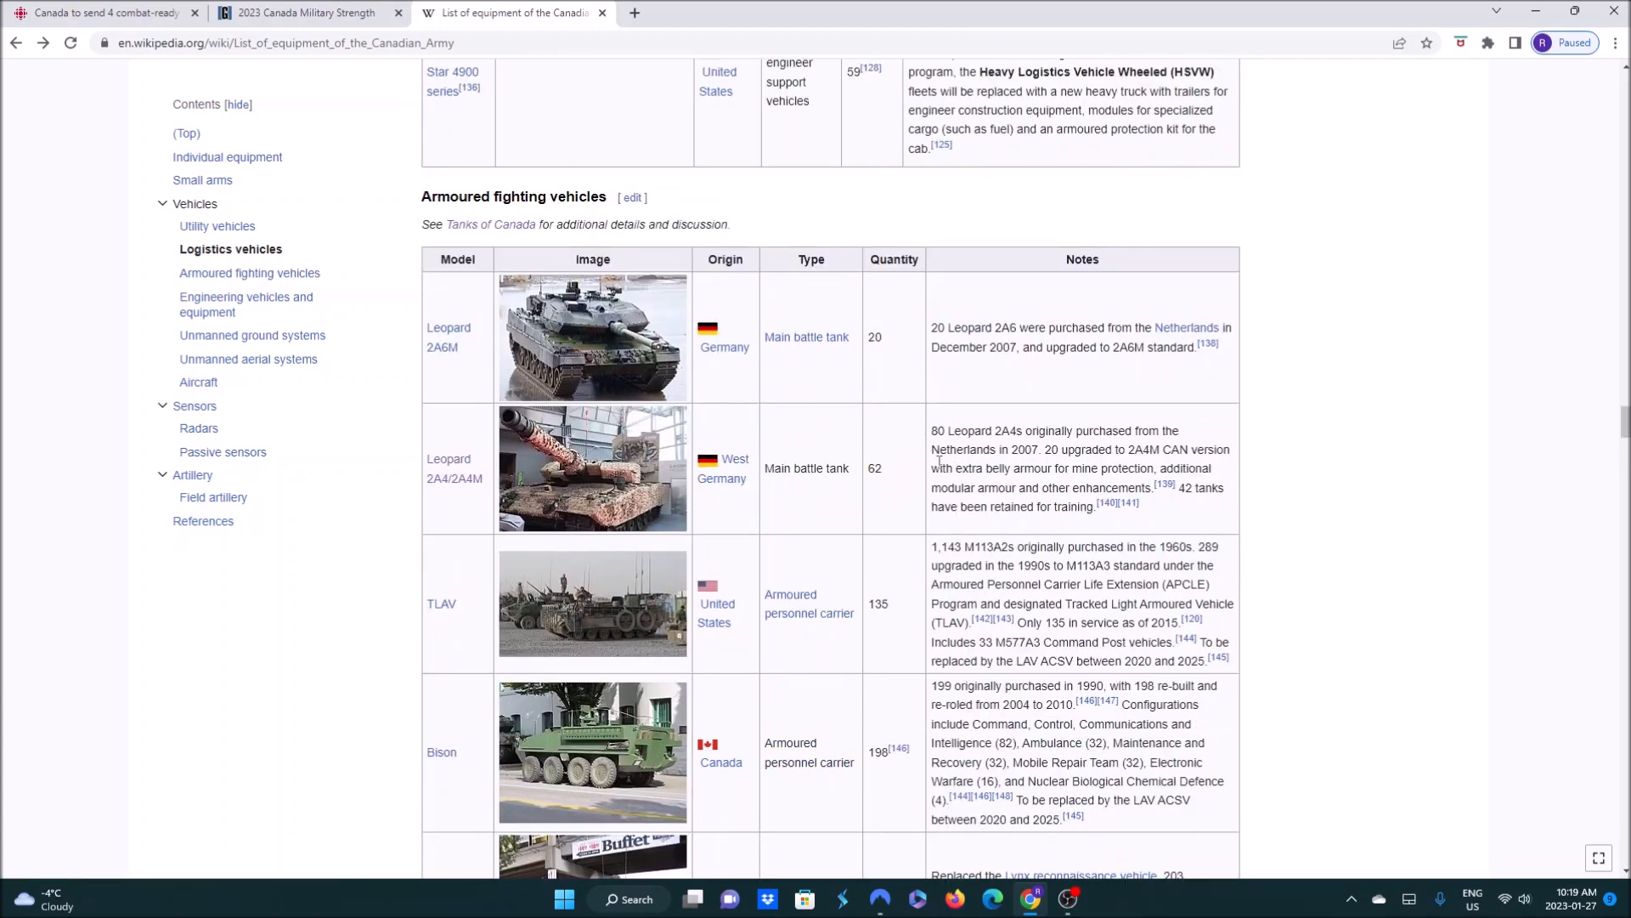
{"action": "left_click", "coordinate": [304, 12]}
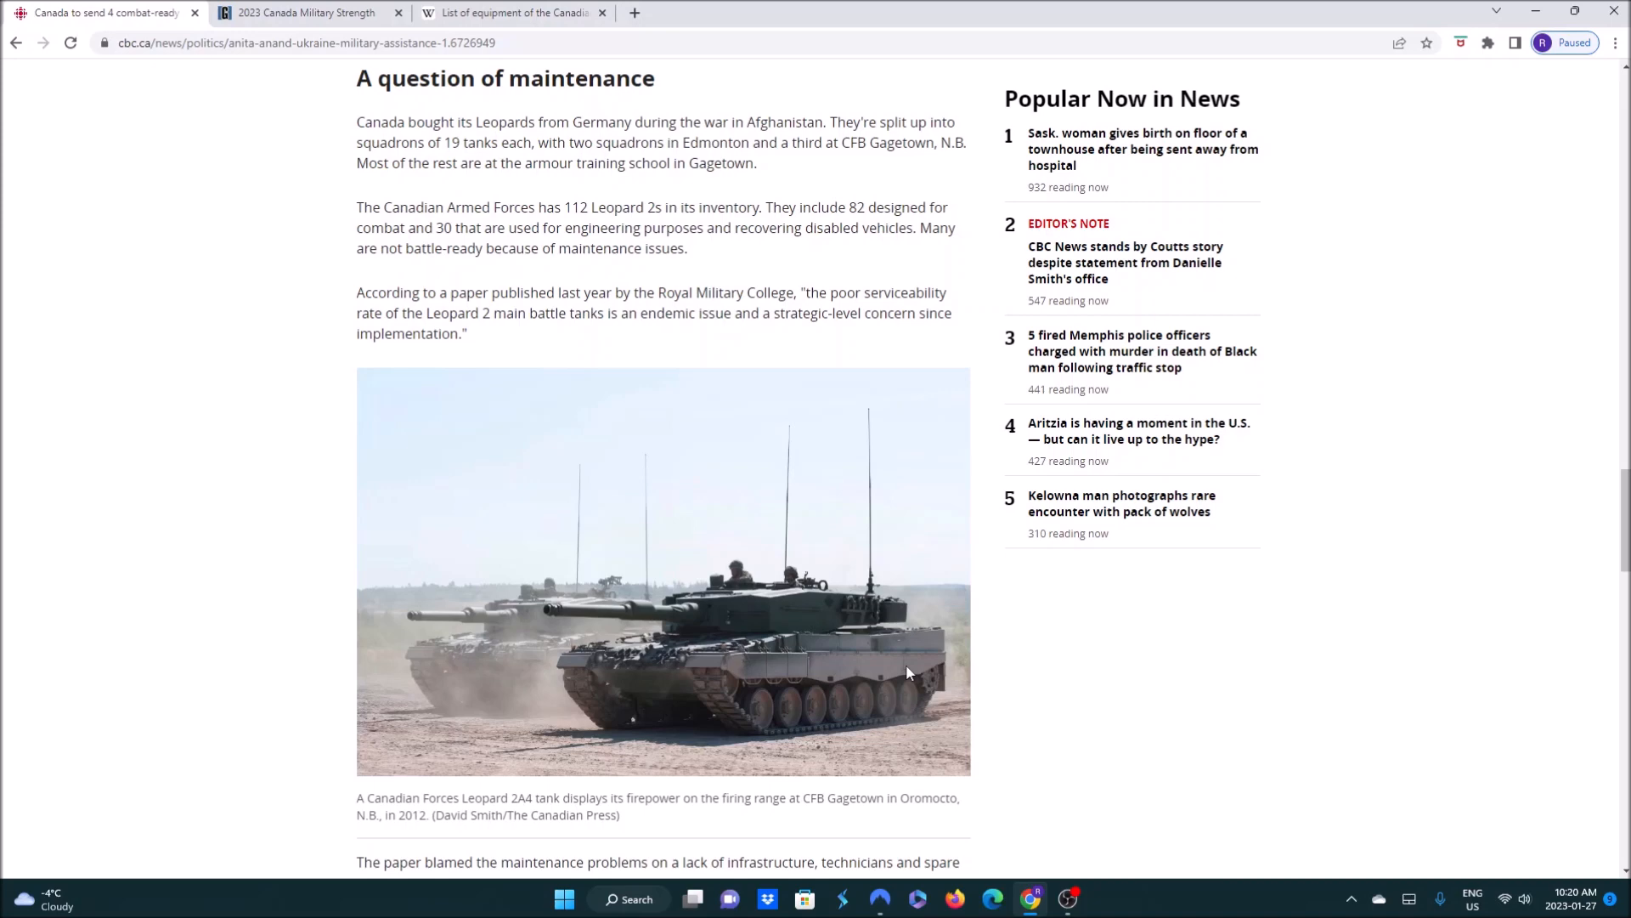
Read the article's maintenance section noting 112 Leopard 2s, 82 combat-ready, then switch to Global Firepower
{"action": "scroll", "scroll_direction": "down", "scroll_amount": 3}
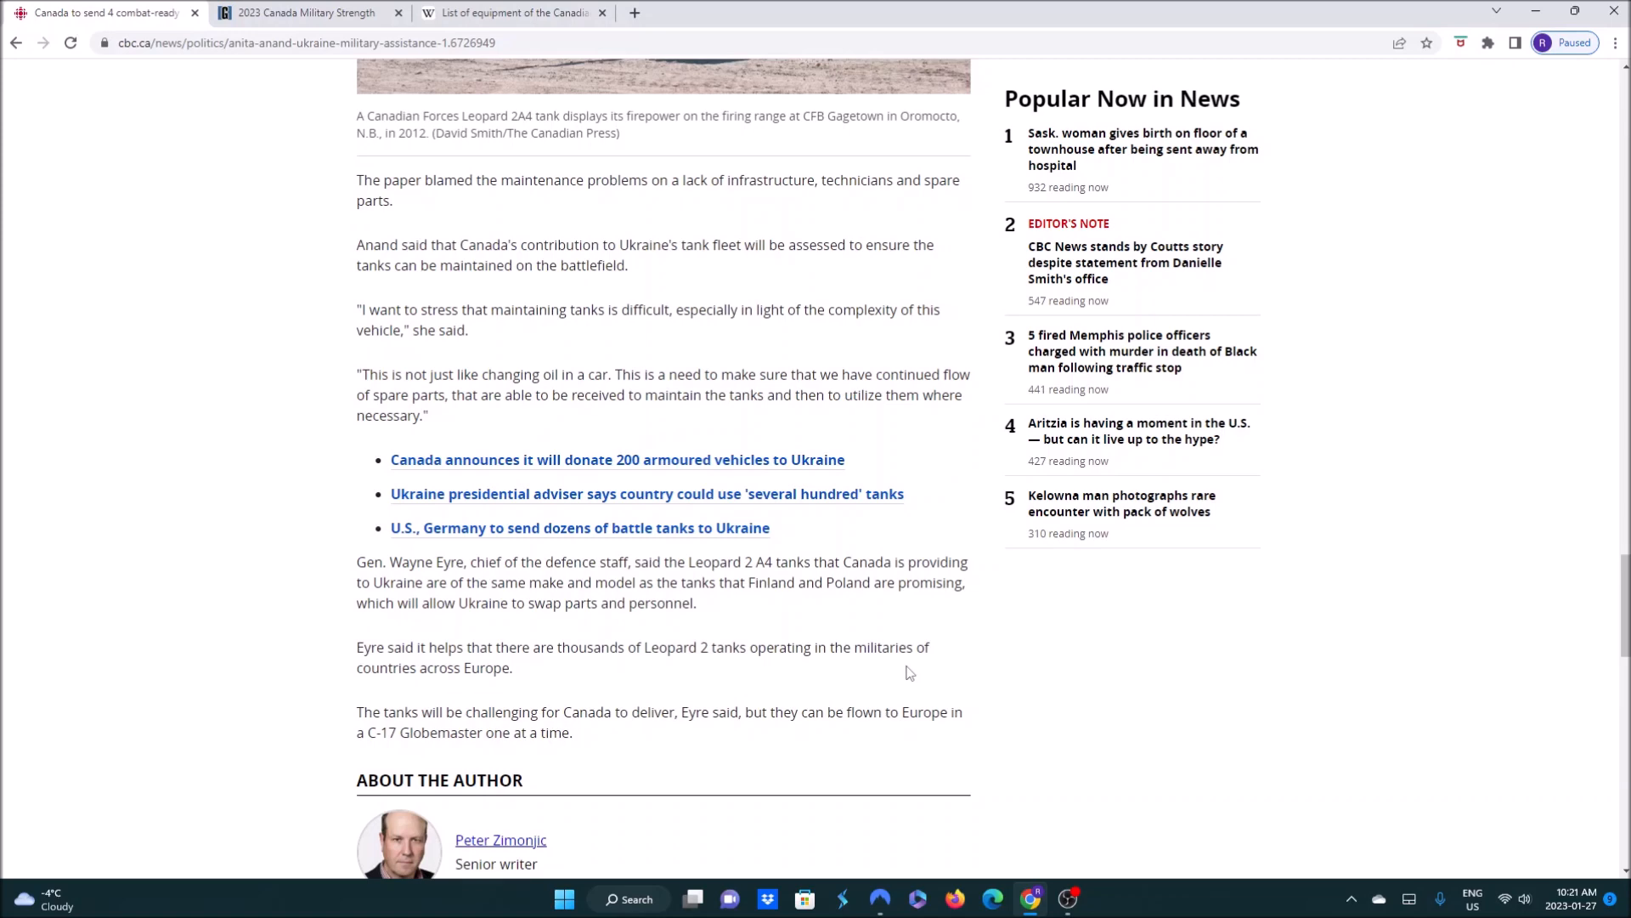
{"action": "scroll", "scroll_direction": "up", "scroll_amount": 3}
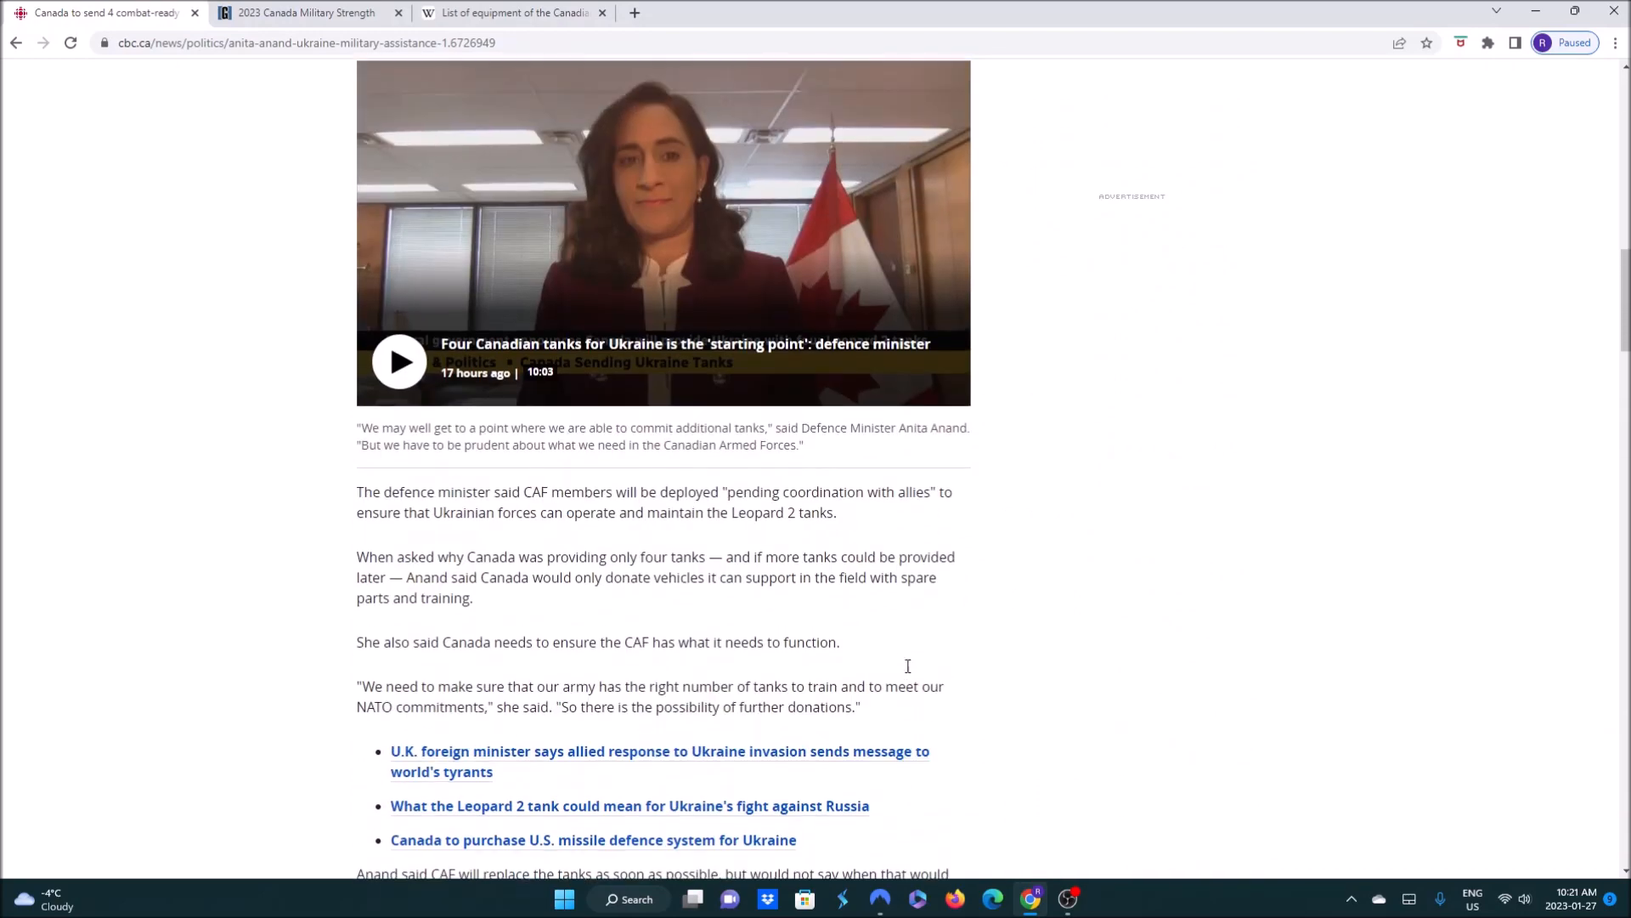
{"action": "scroll", "scroll_direction": "up", "scroll_amount": 3}
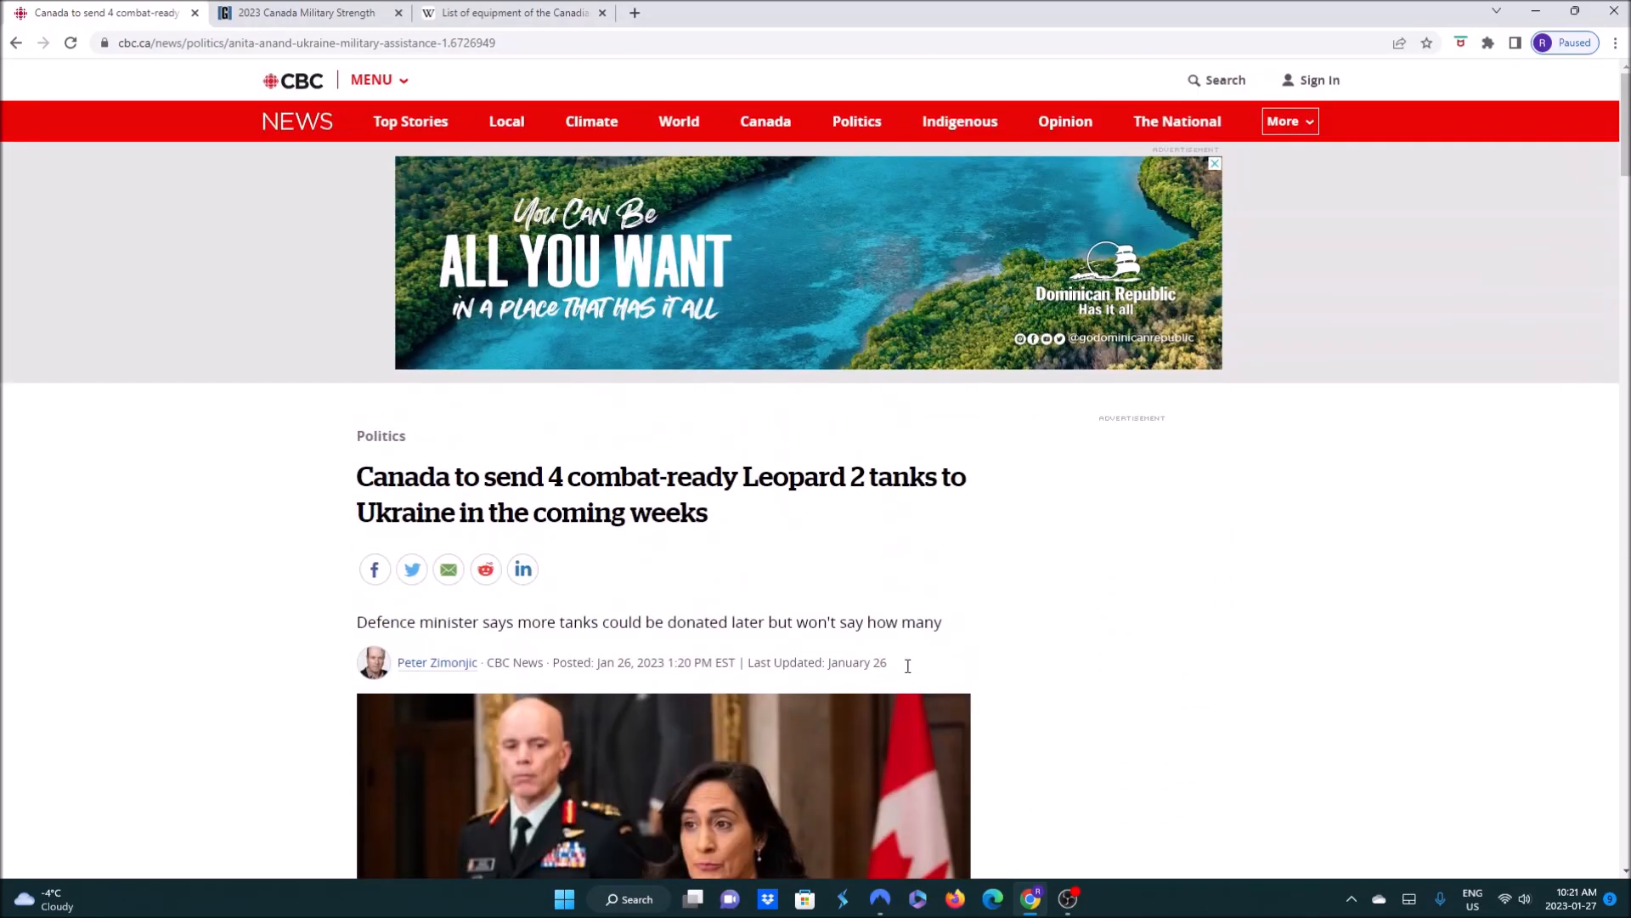
{"action": "left_click", "coordinate": [308, 12]}
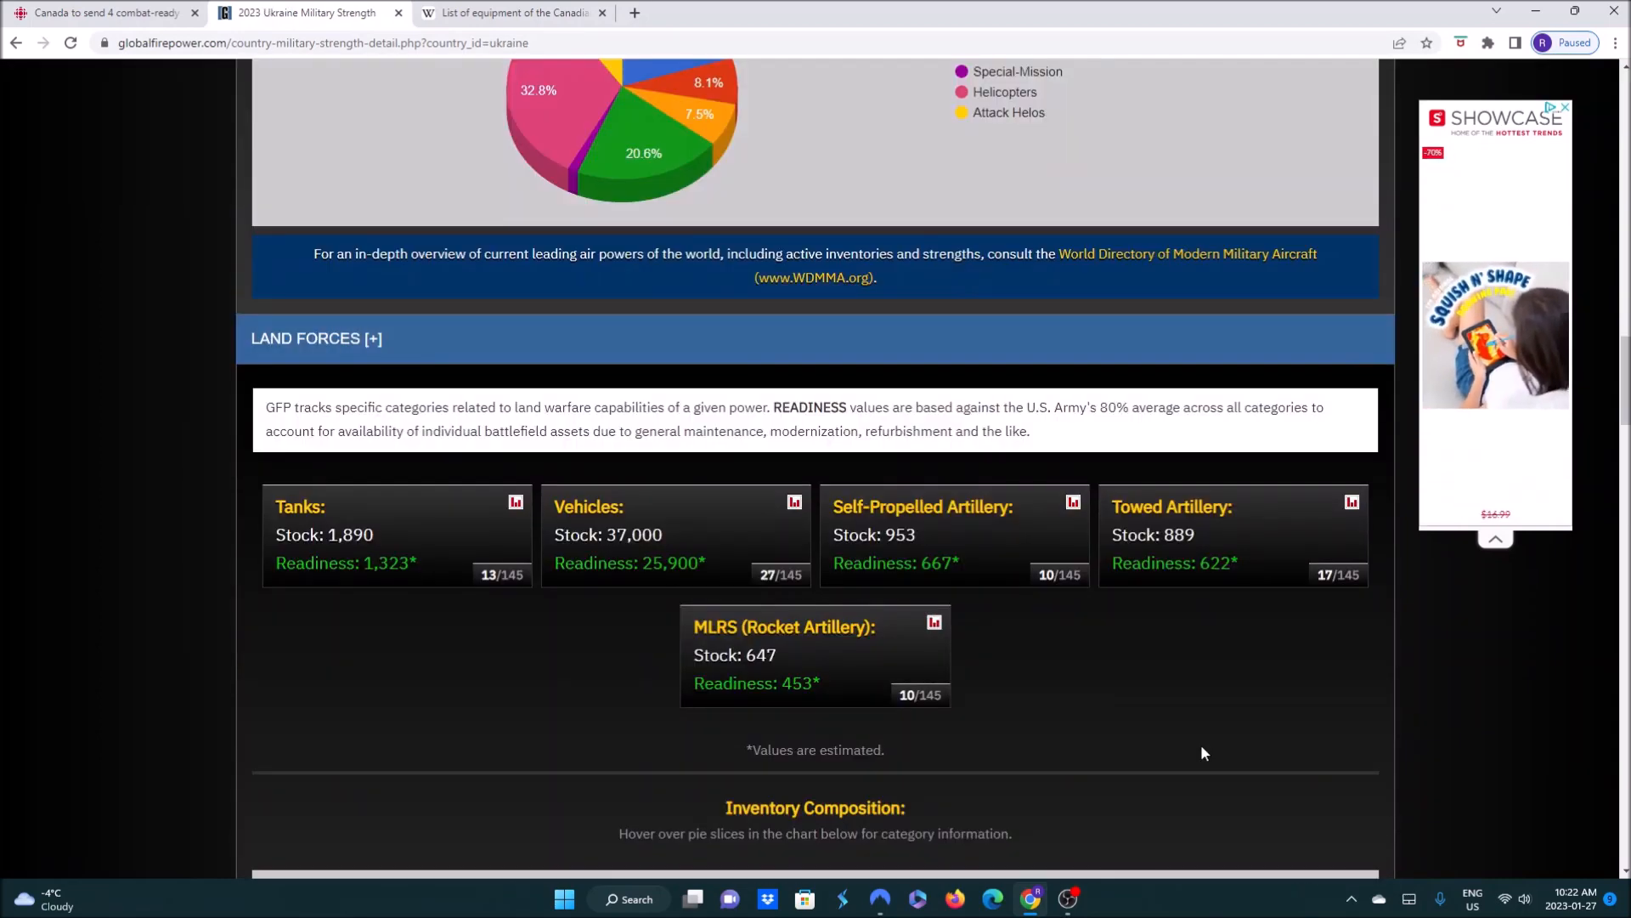
{"action": "mouse_move", "coordinate": [622, 656]}
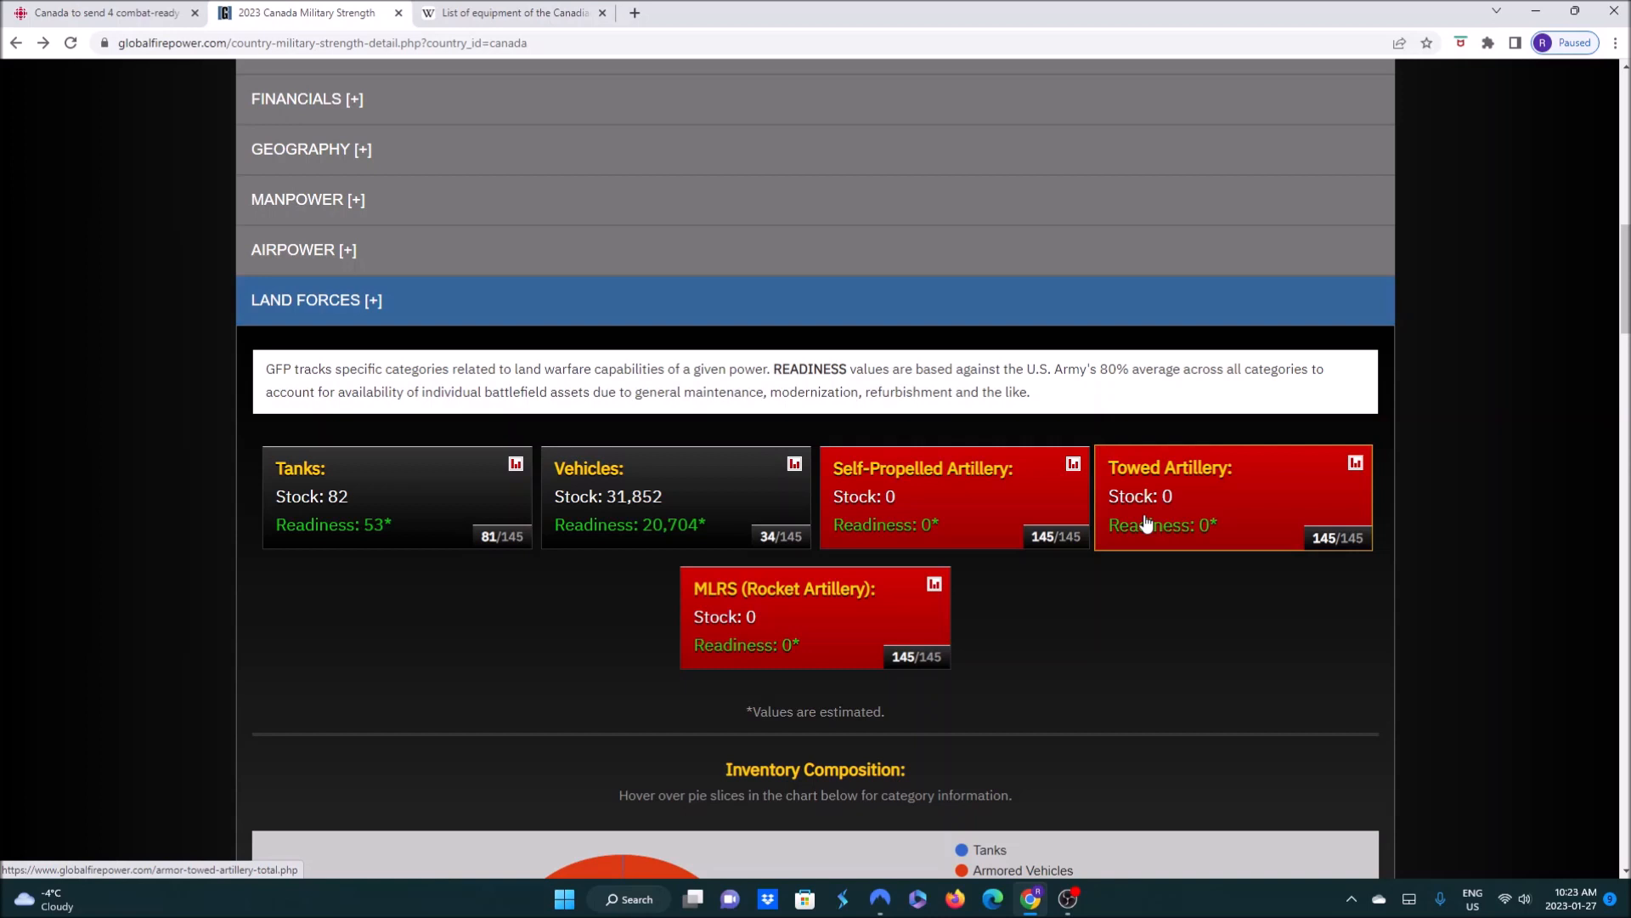
Return to the CBC News article on Canada sending four Leopard 2 tanks to Ukraine
{"action": "left_click", "coordinate": [99, 12]}
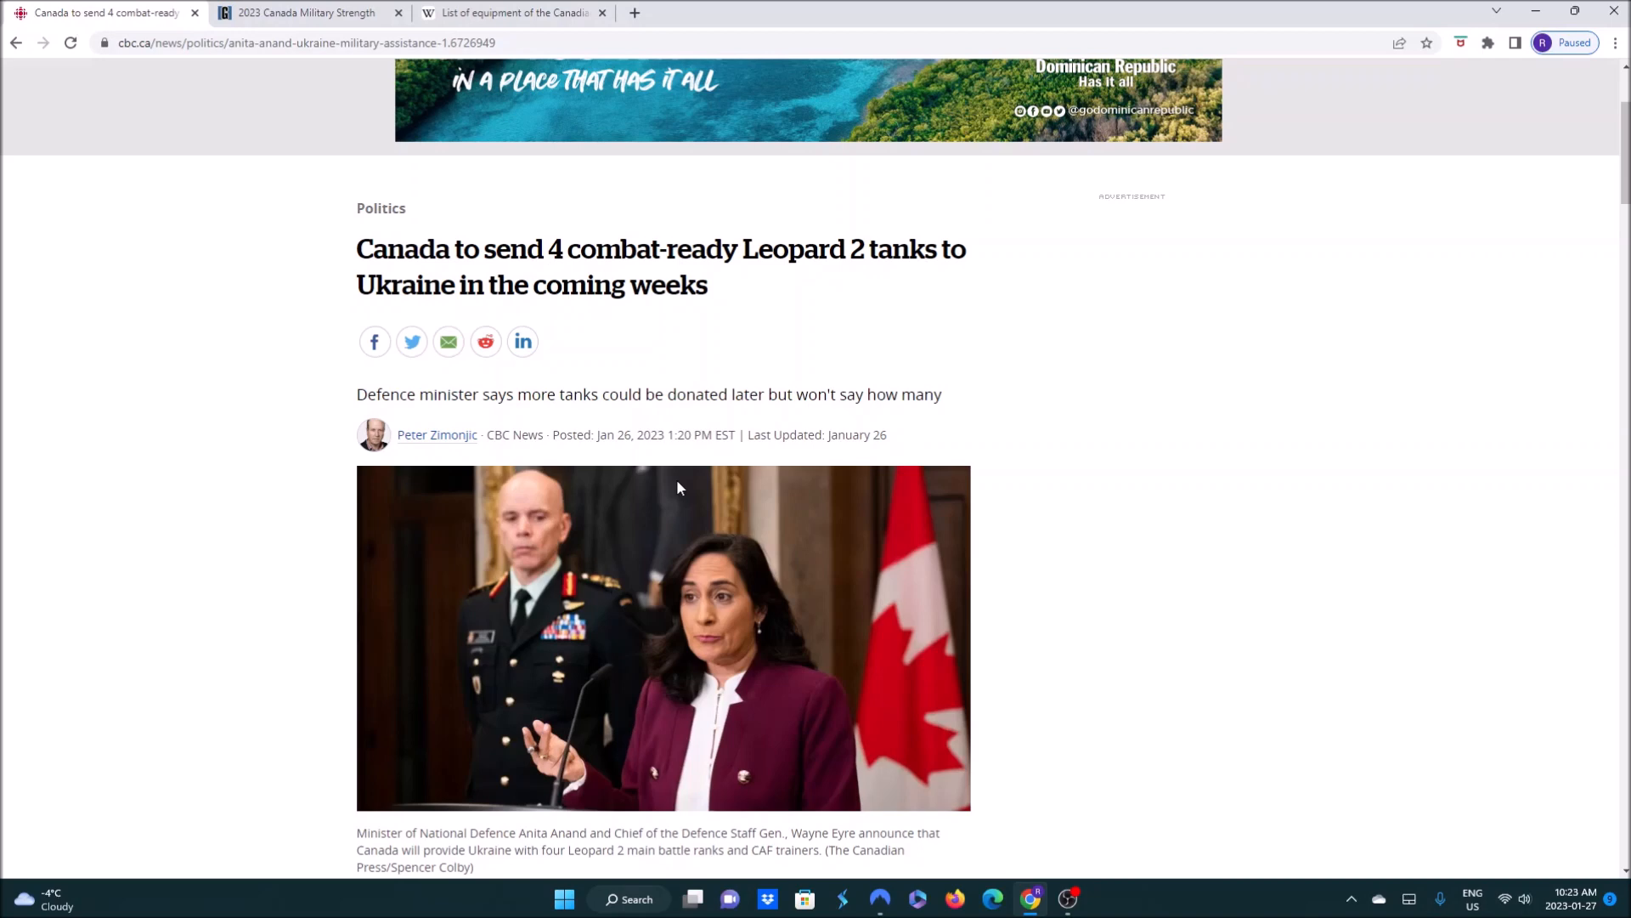
{"action": "mouse_move", "coordinate": [509, 11]}
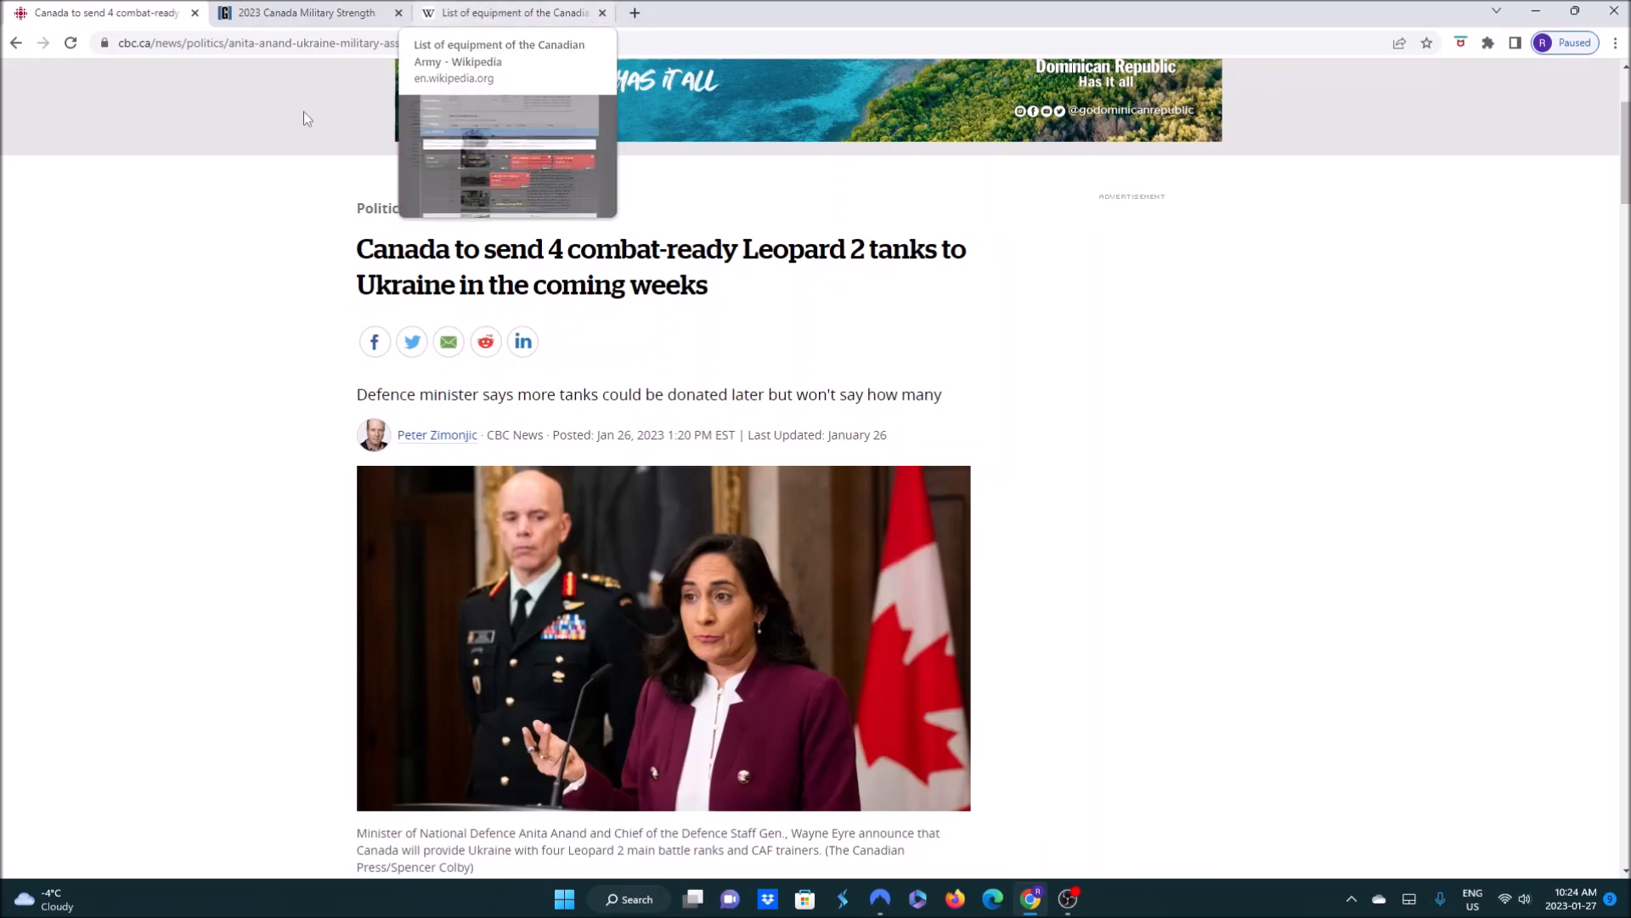
{"action": "mouse_move", "coordinate": [1193, 787]}
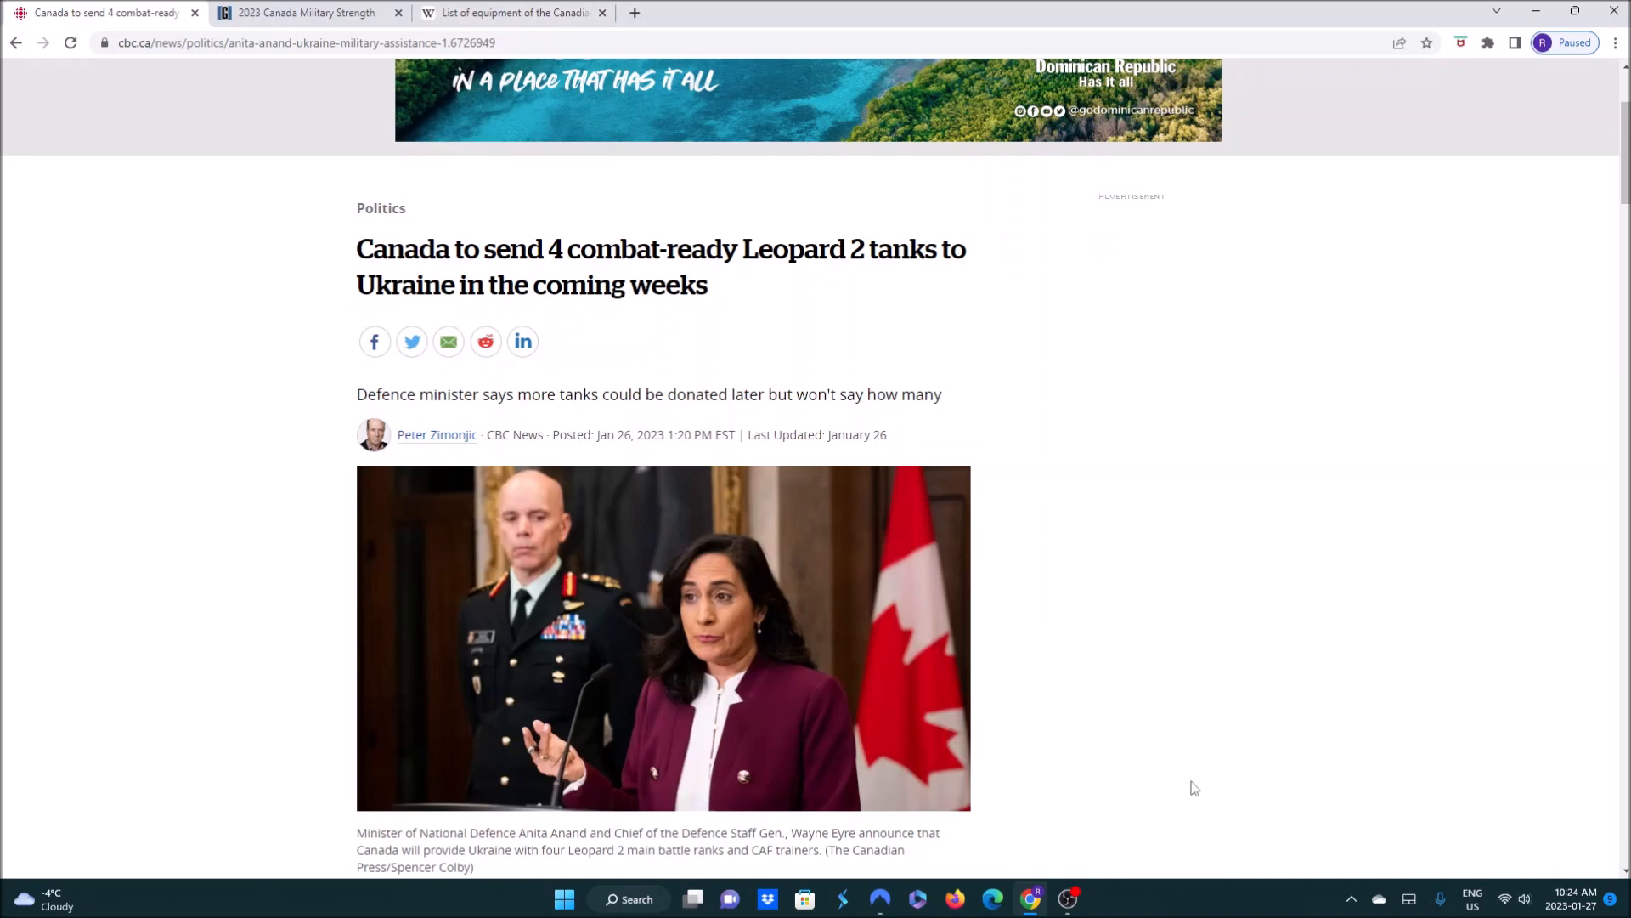
{"action": "mouse_move", "coordinate": [1038, 764]}
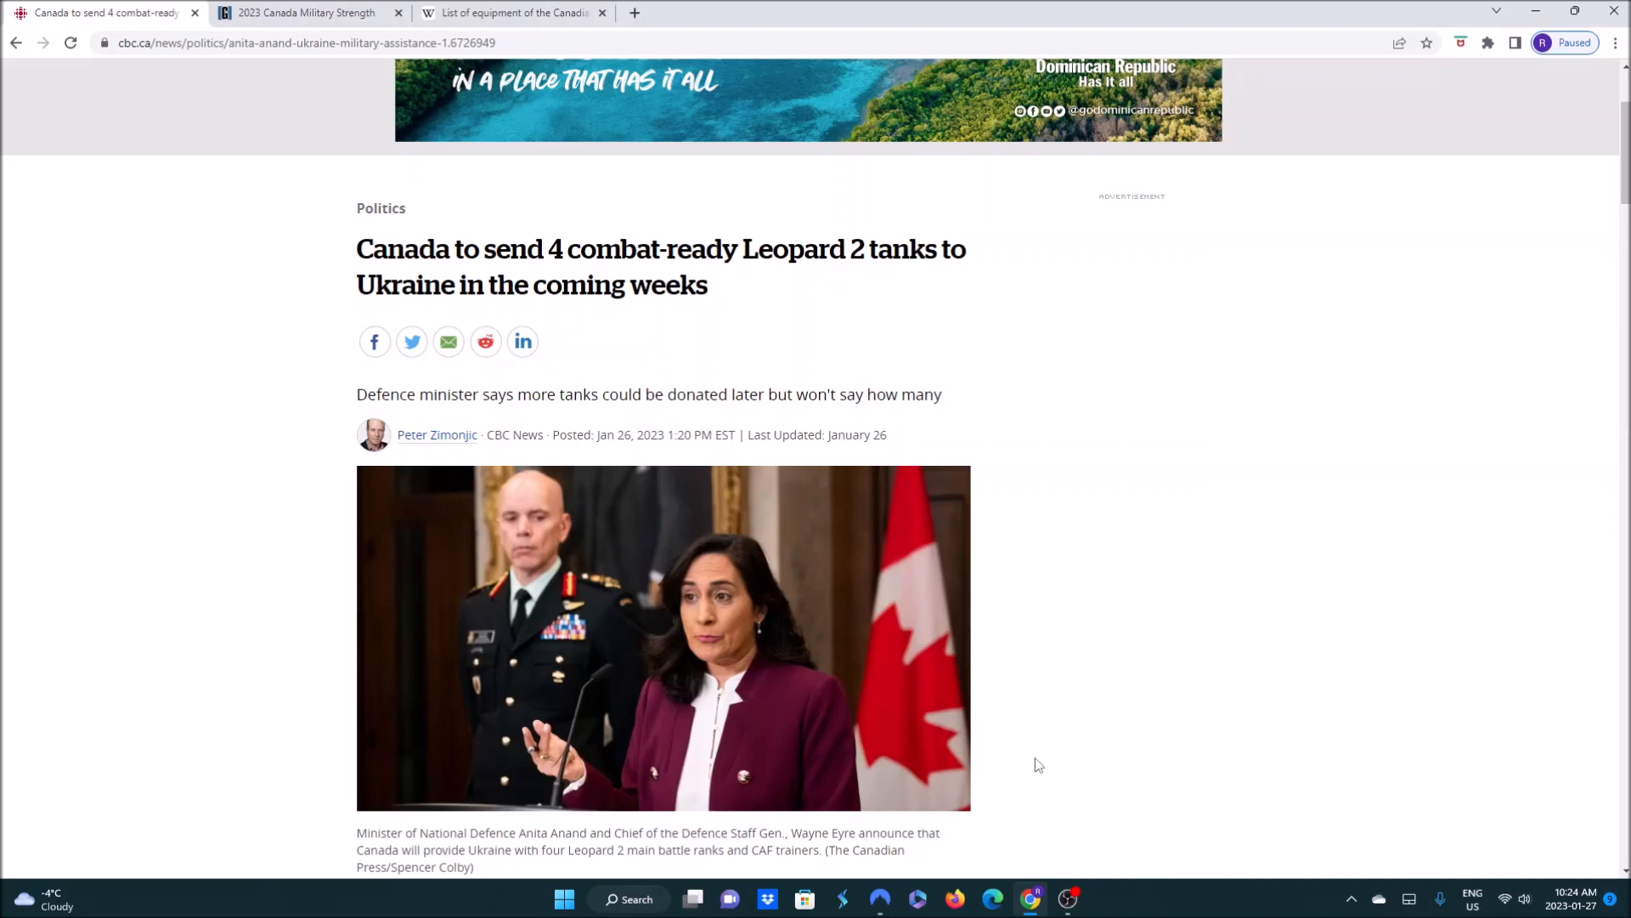
{"action": "mouse_move", "coordinate": [1083, 902]}
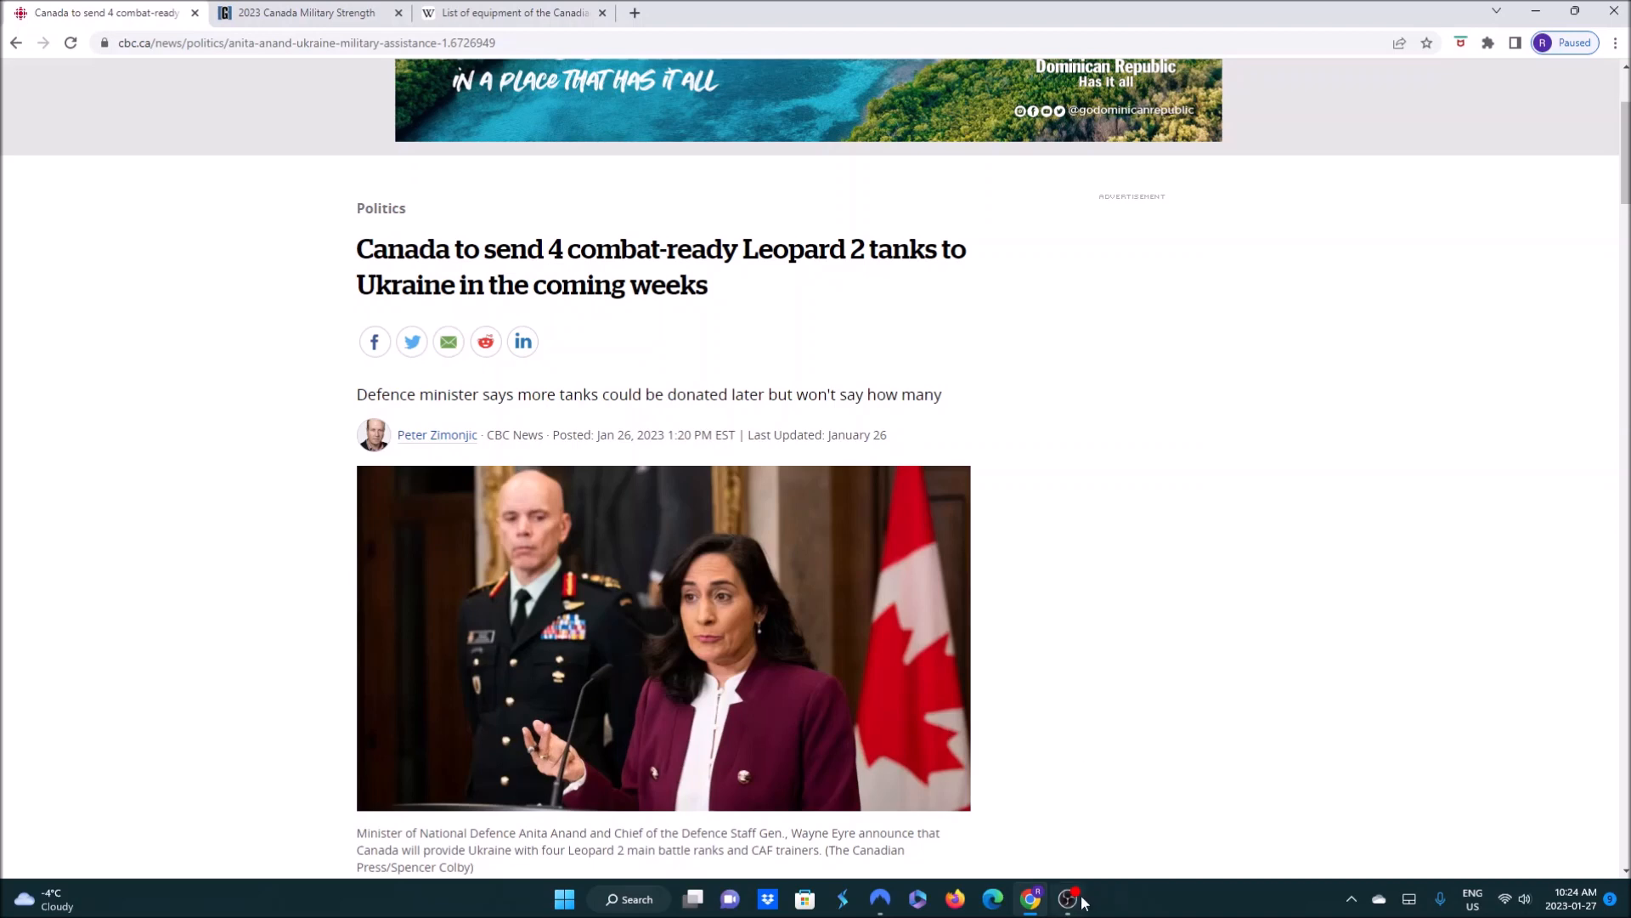
{"action": "mouse_move", "coordinate": [1340, 738]}
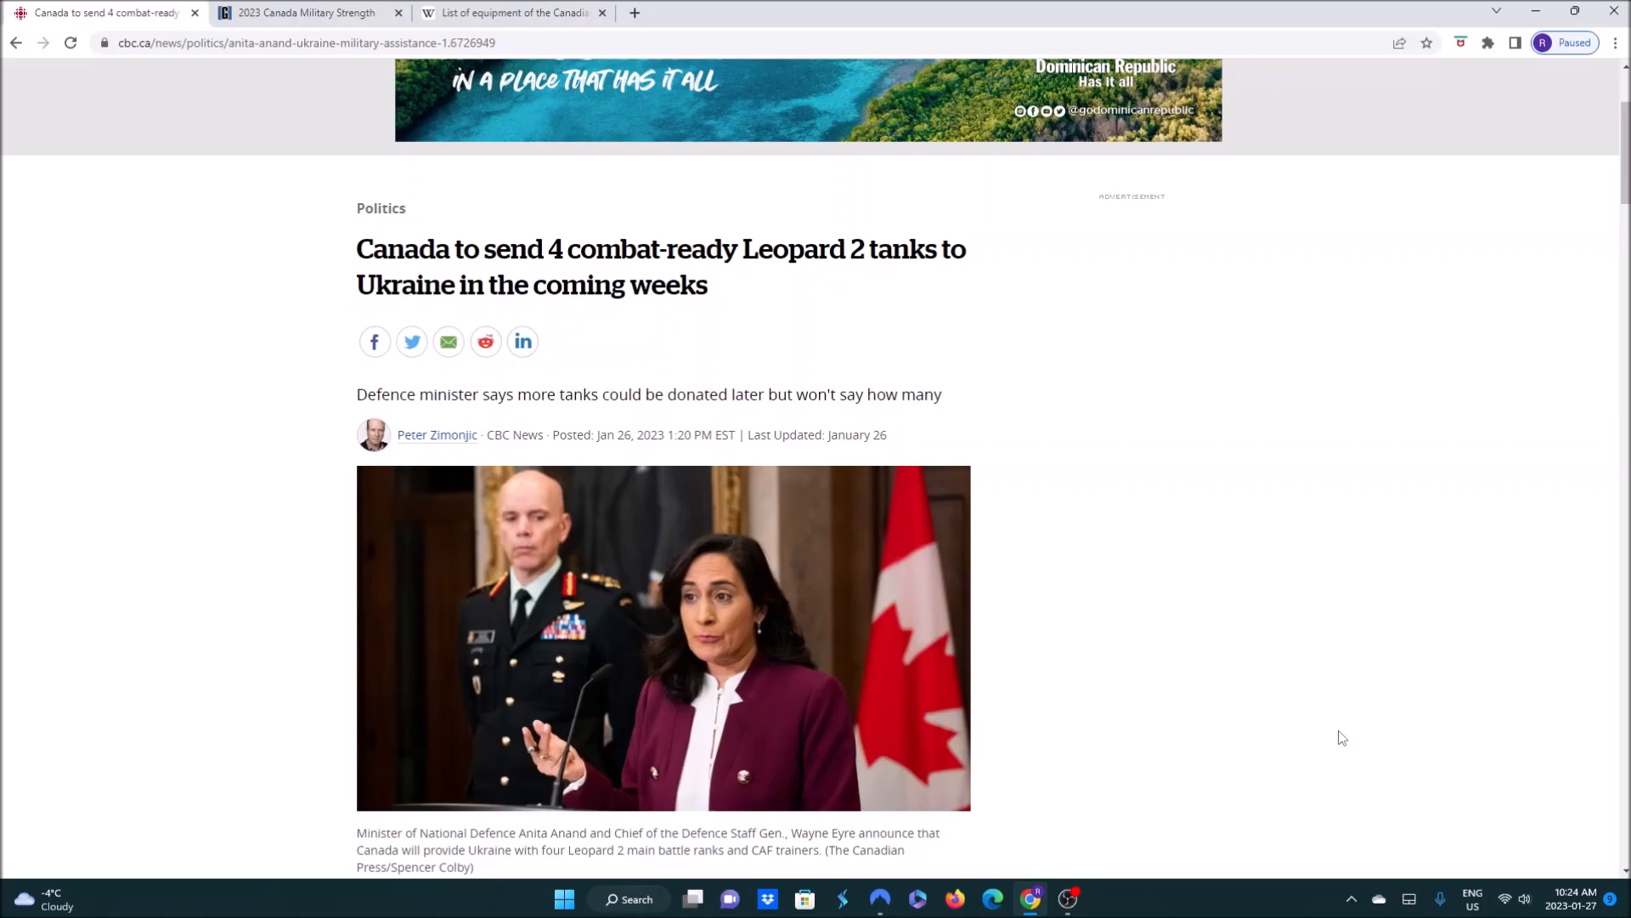